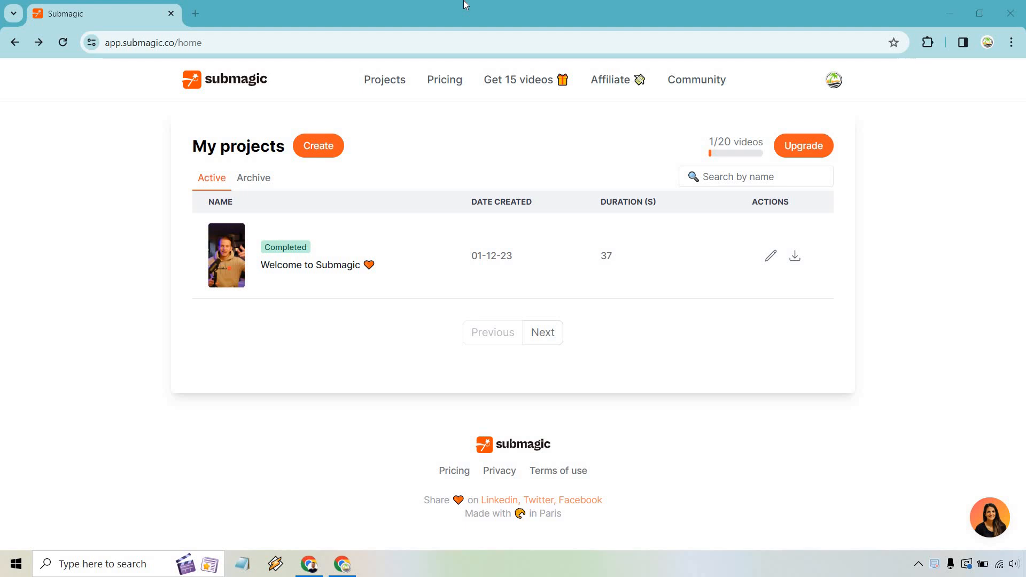
mouse_move(351, 174)
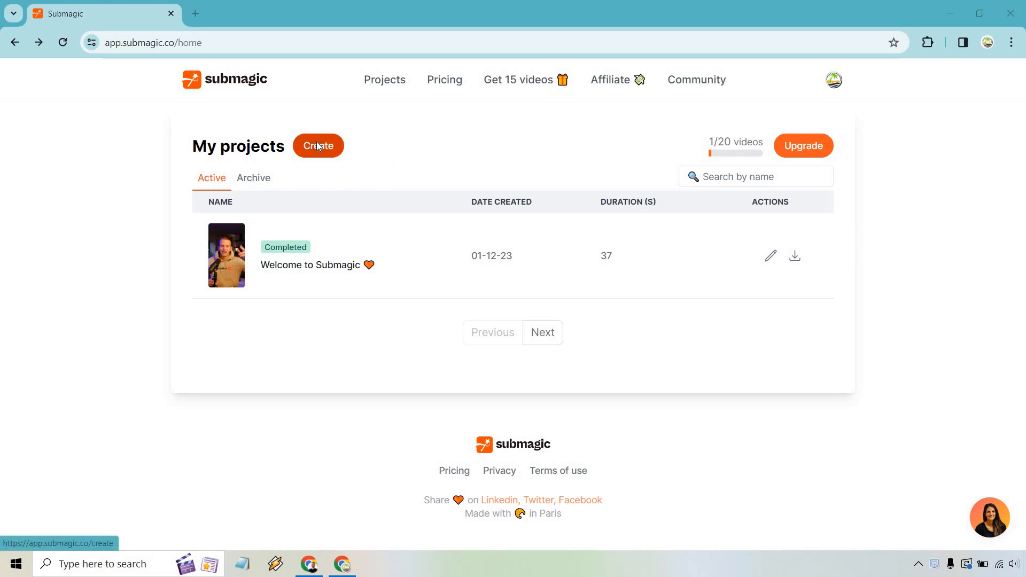
Start creating a new video project from the My projects page.
click(319, 145)
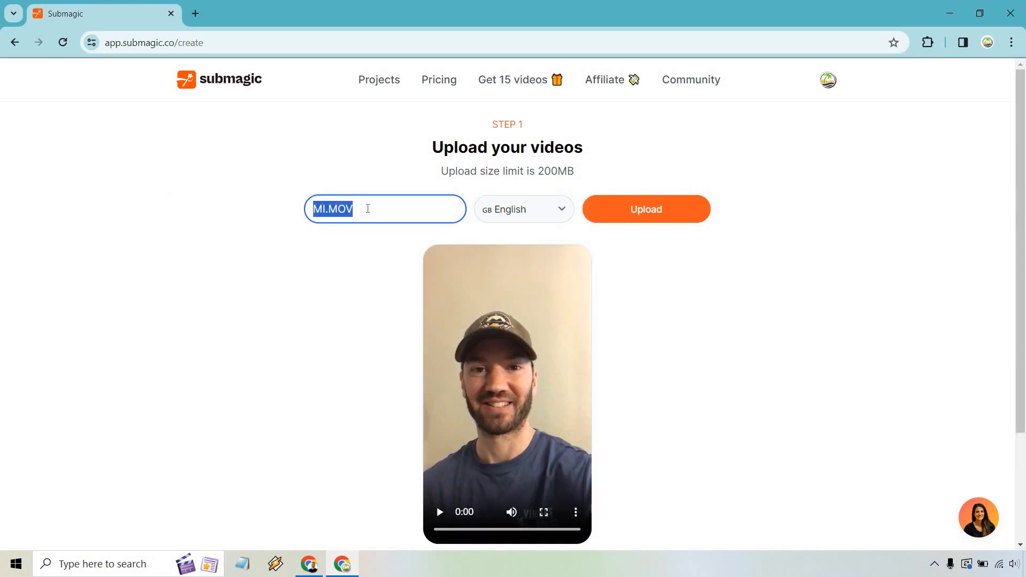
Title the project 'Starting From Square One', keep English captions, and upload the video.
text(Starting F)
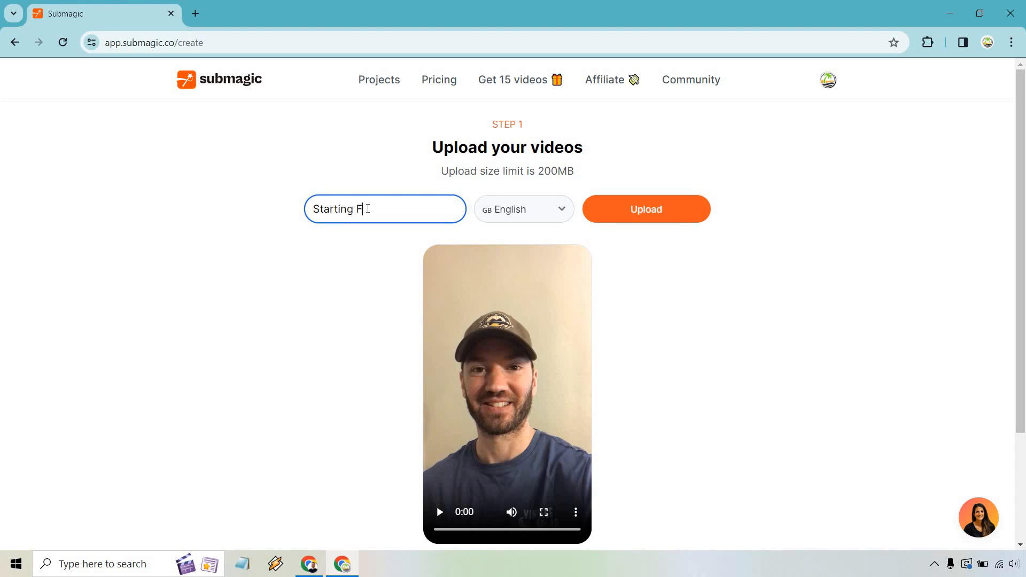
text(rom Square One)
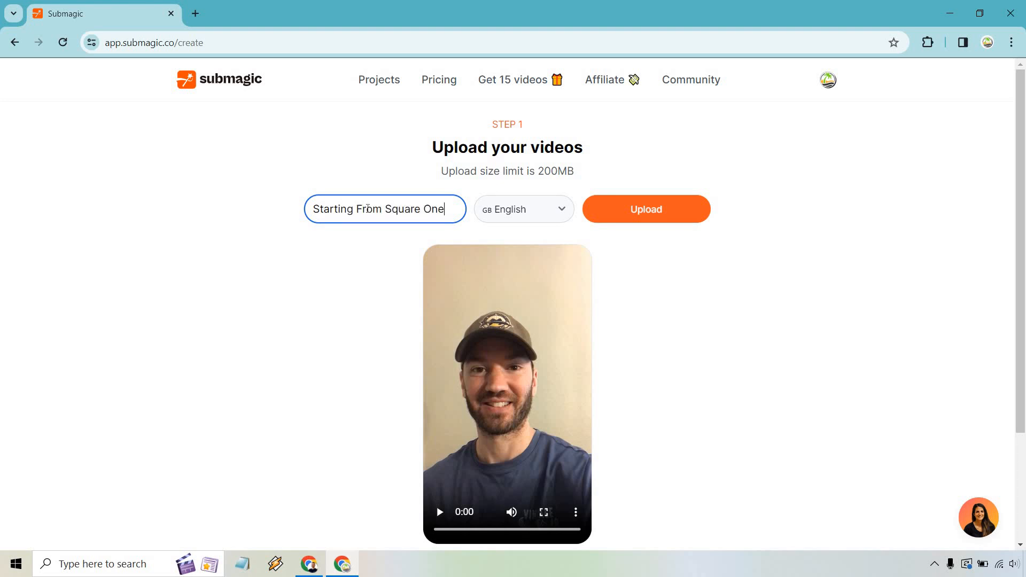
click(522, 210)
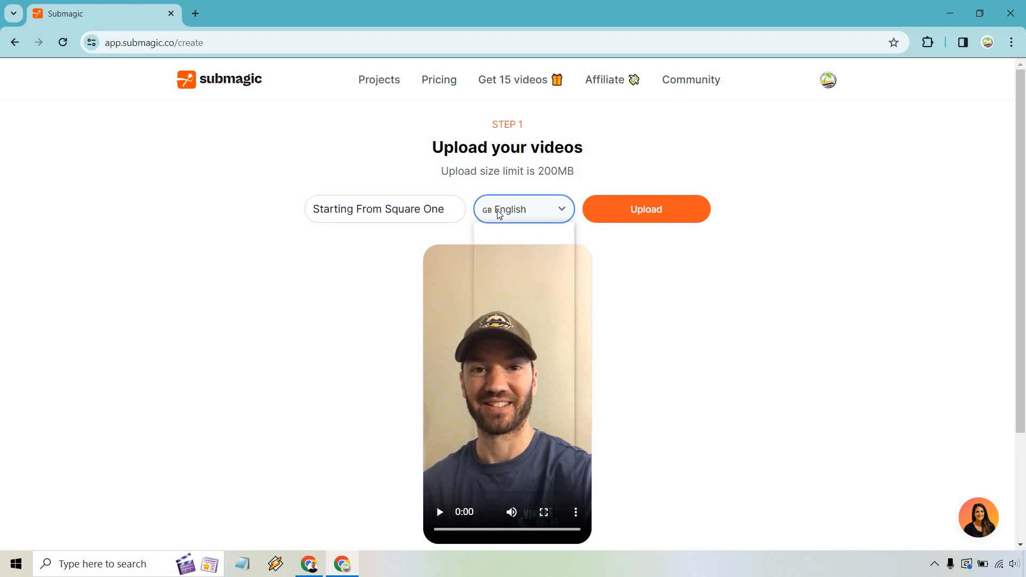
click(522, 209)
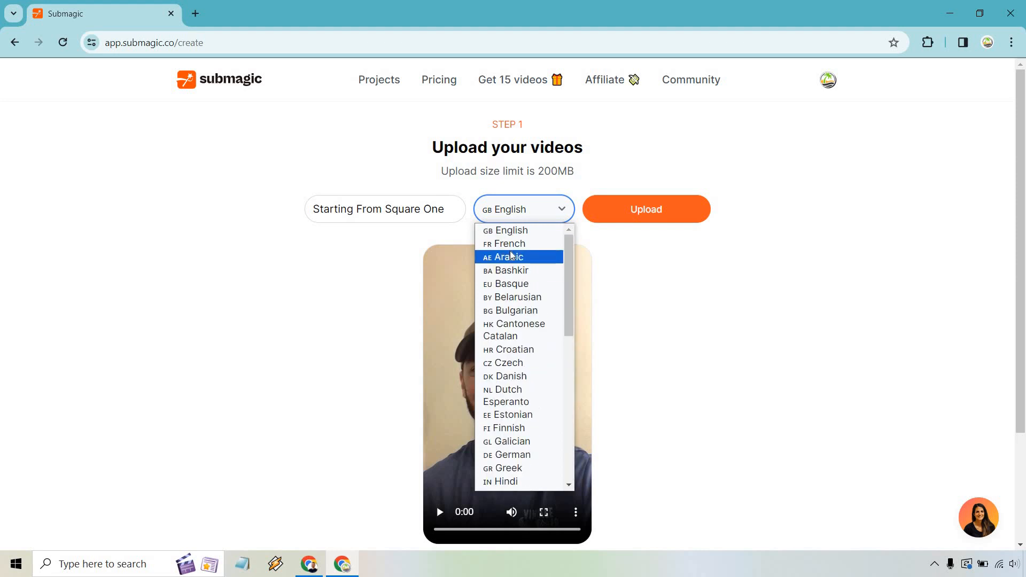
scroll(down, 3)
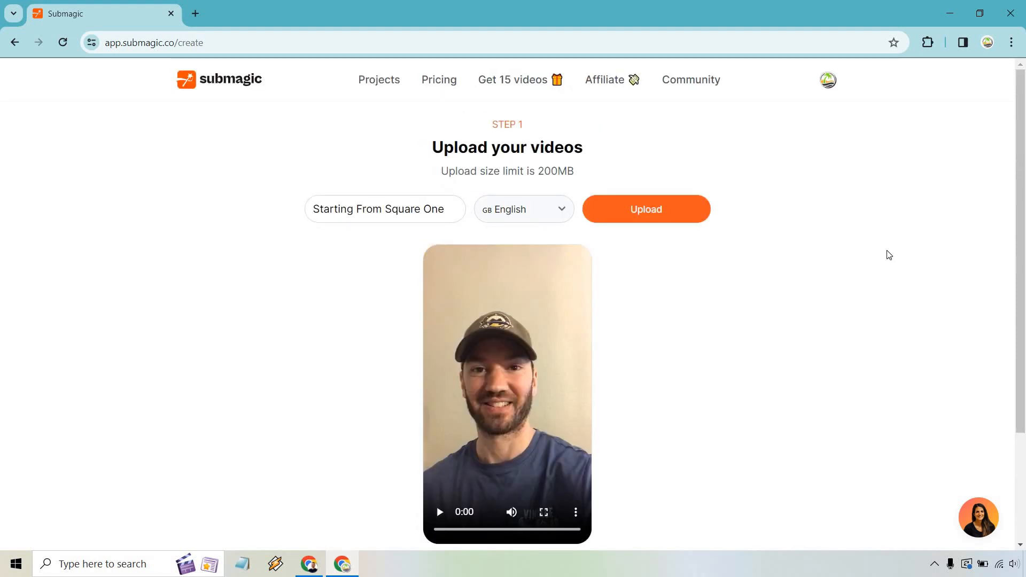
click(645, 208)
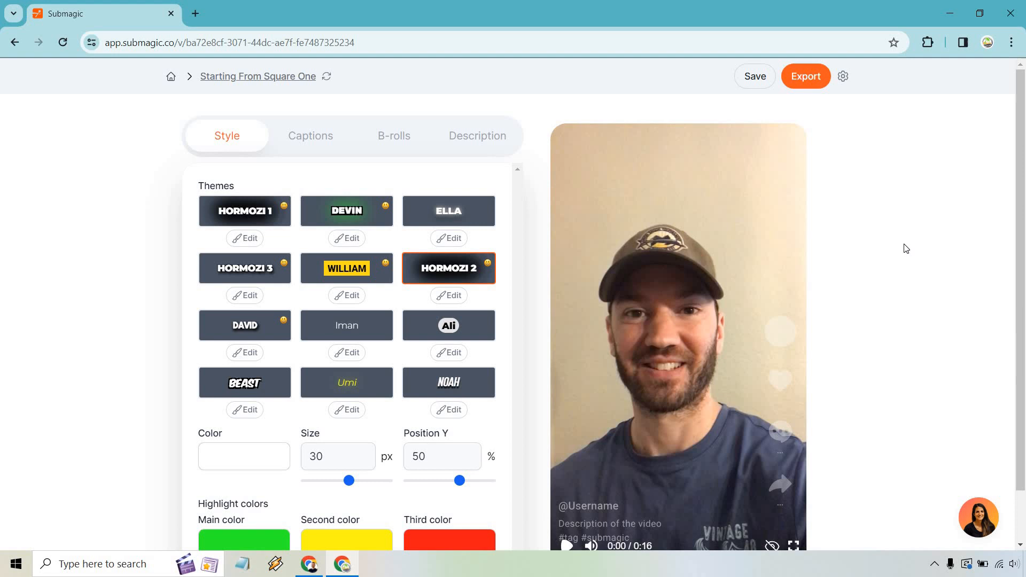
mouse_move(1019, 133)
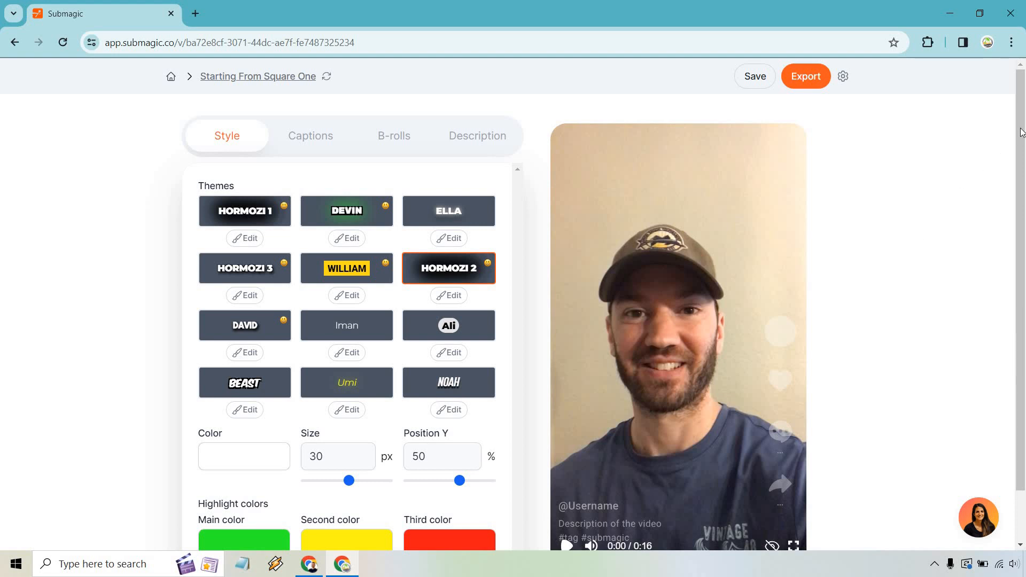
mouse_move(226, 136)
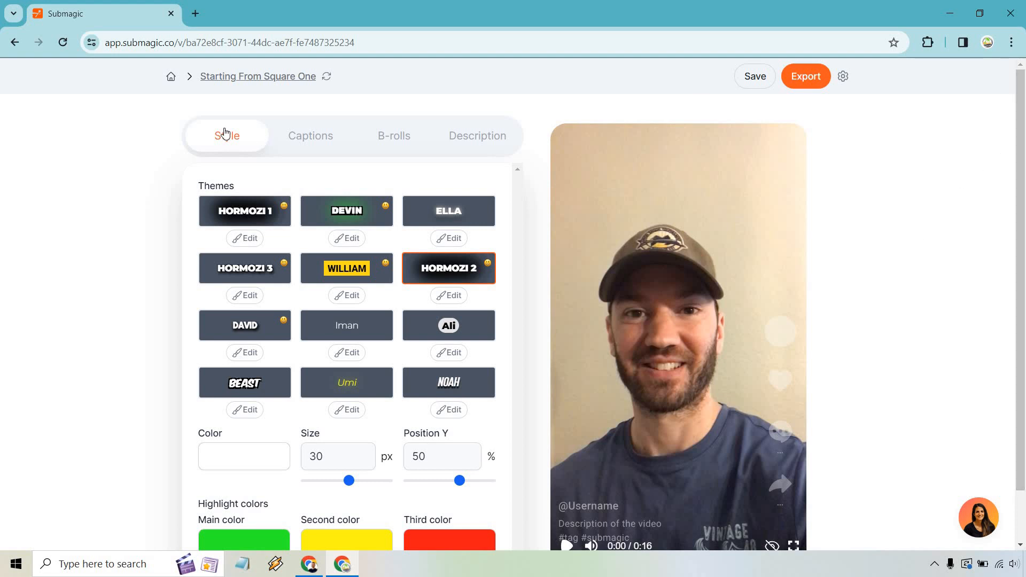
mouse_move(435, 143)
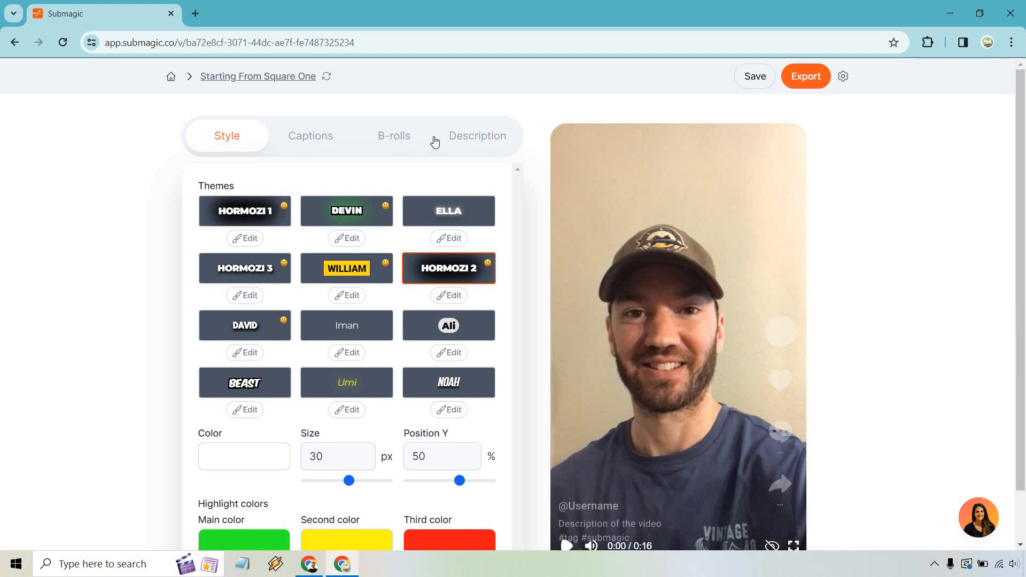
Browse the caption themes and apply HORMOZI 1 in place of Hormozi 2.
scroll(down, 3)
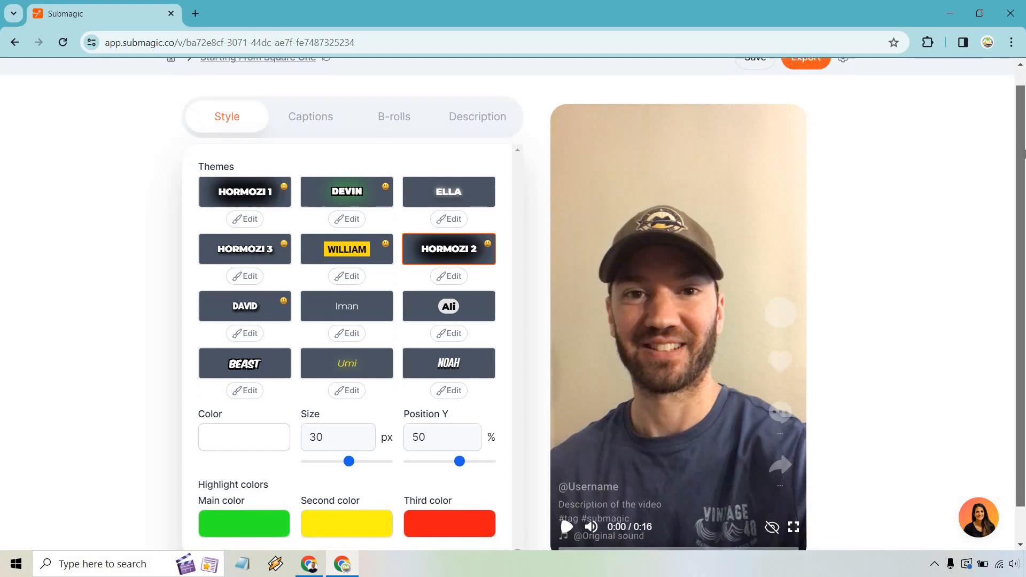
scroll(up, 3)
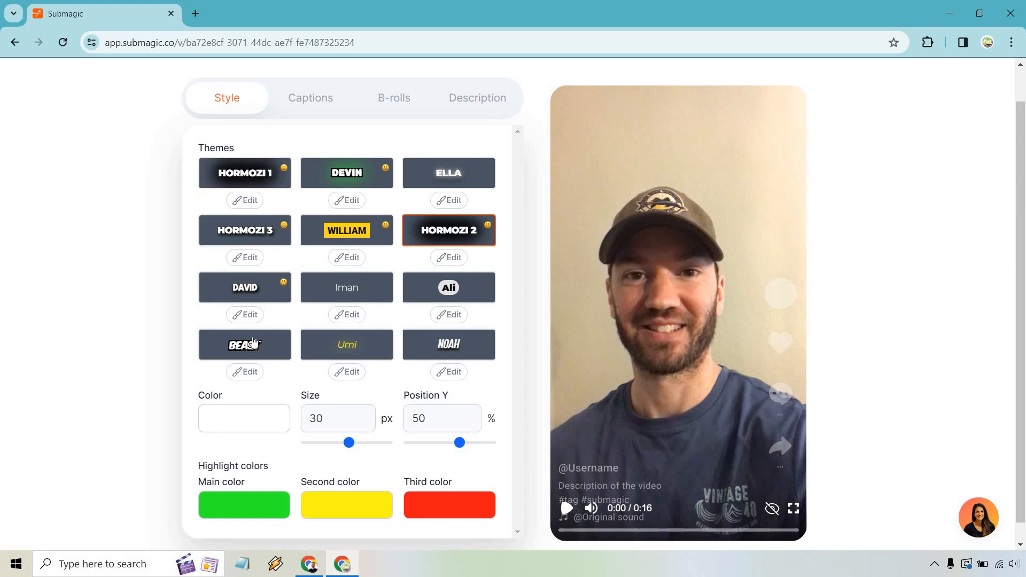
click(244, 229)
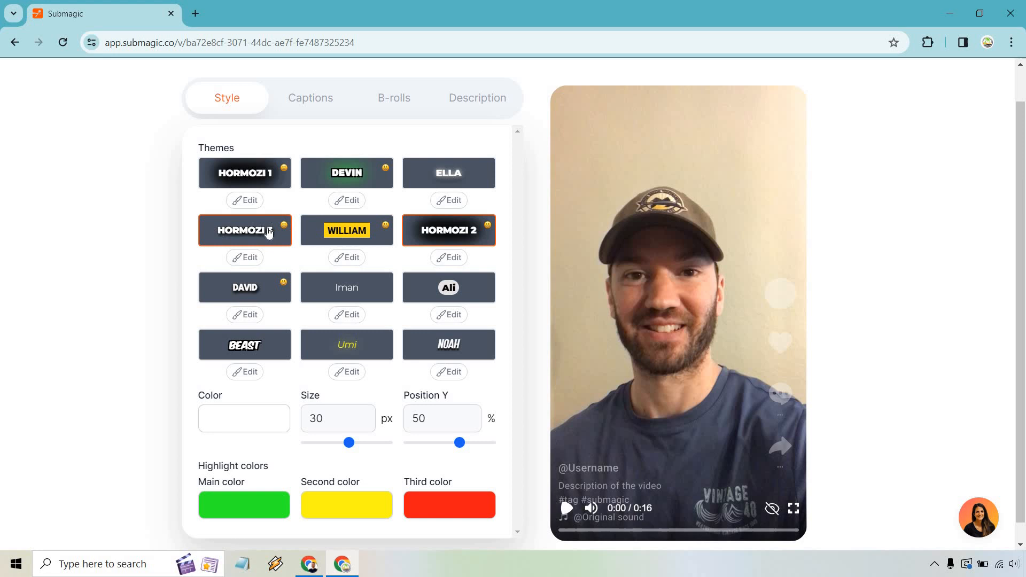
click(244, 173)
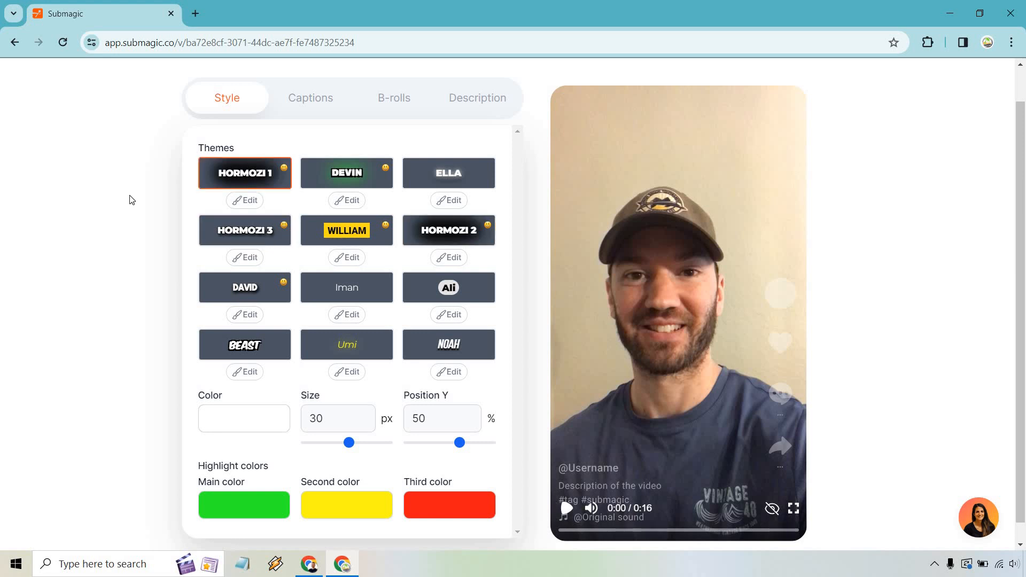
mouse_move(298, 115)
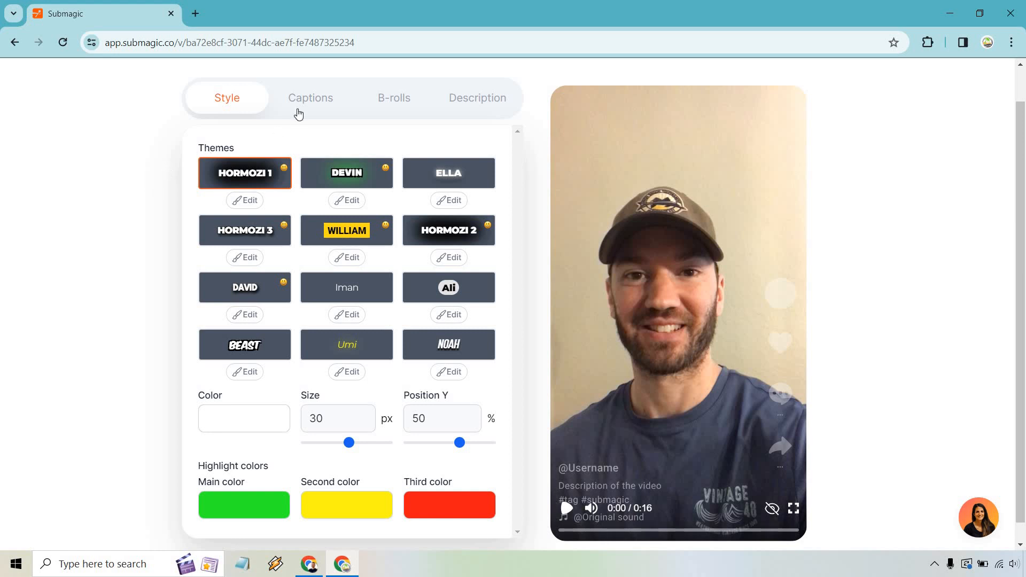
click(309, 97)
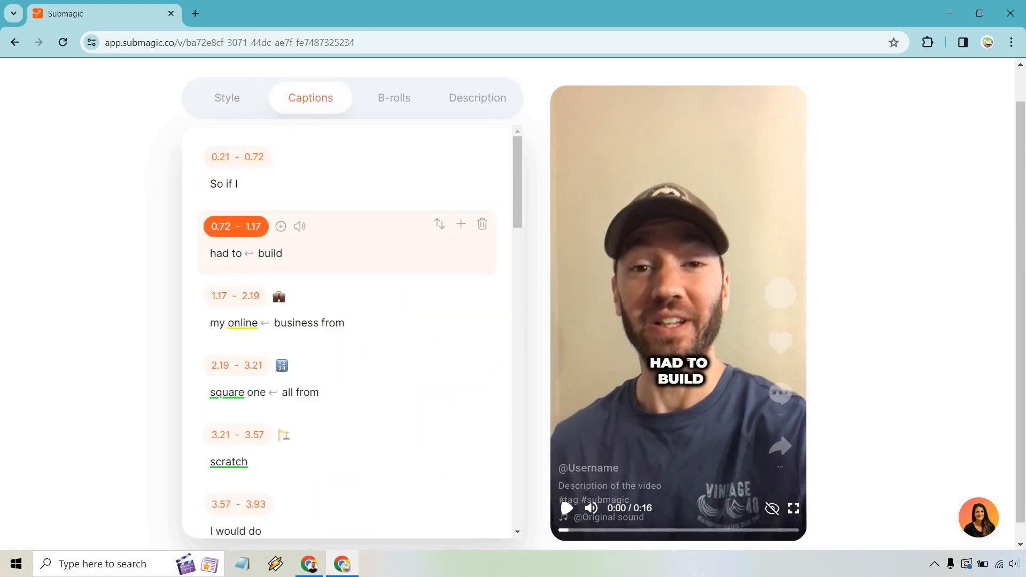
click(226, 98)
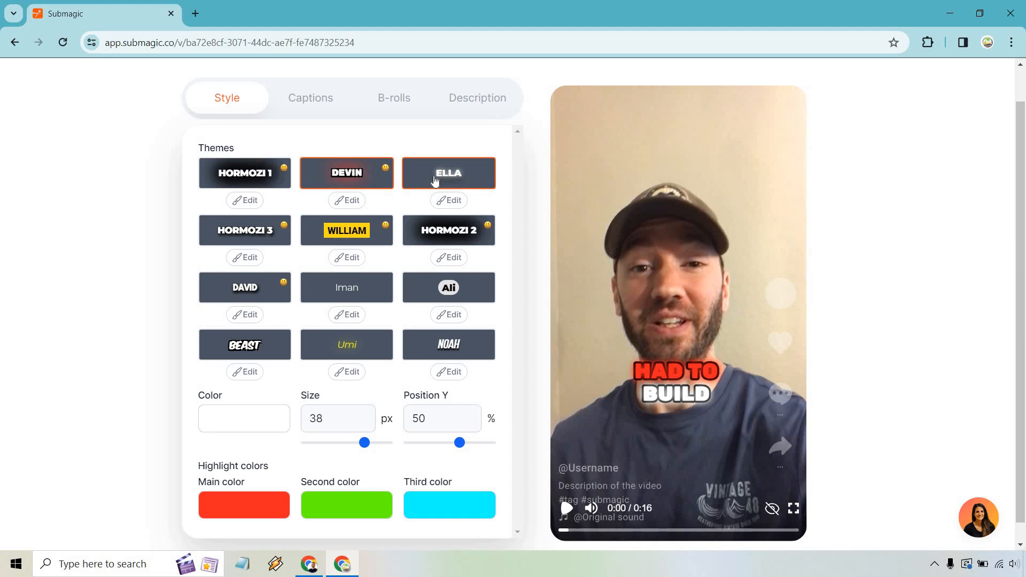
Try a couple of caption themes and settle on the BEAST theme.
click(244, 230)
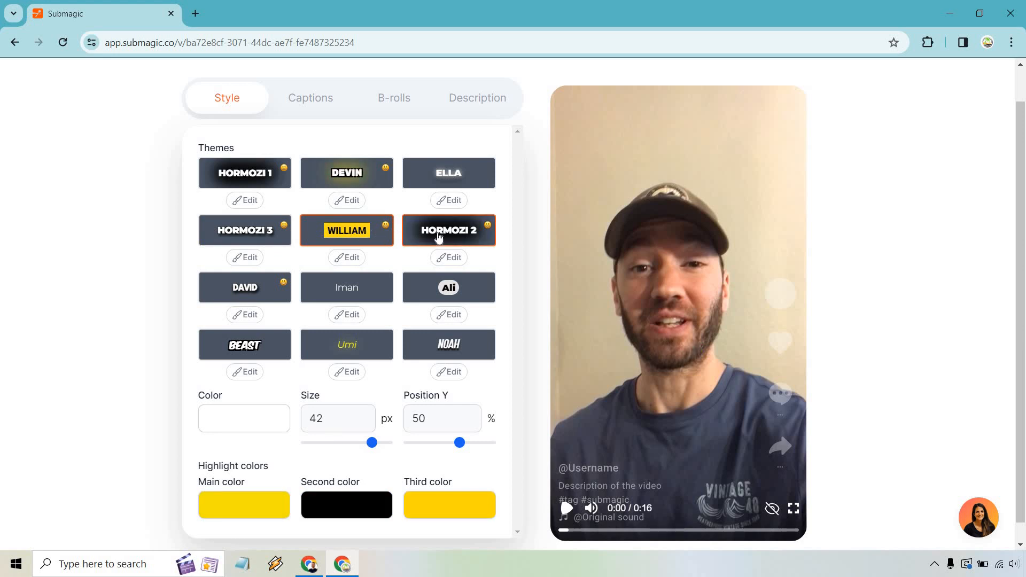
click(447, 288)
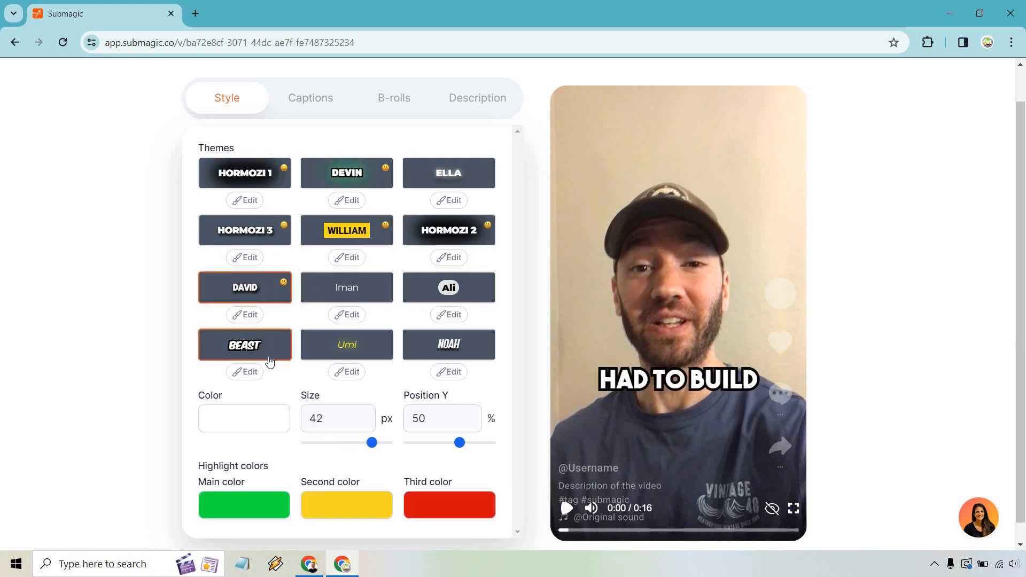
click(449, 230)
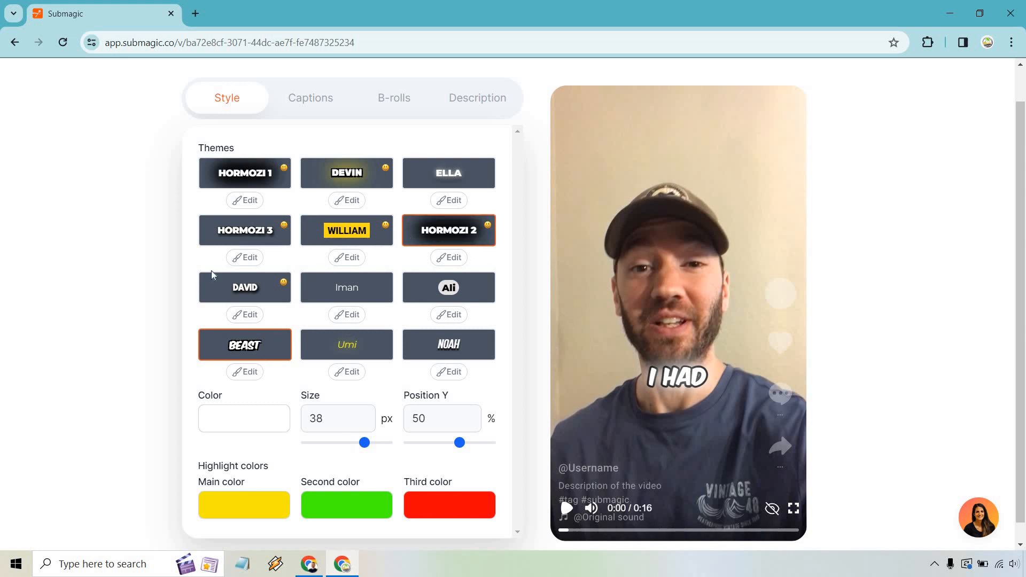
scroll(up, 3)
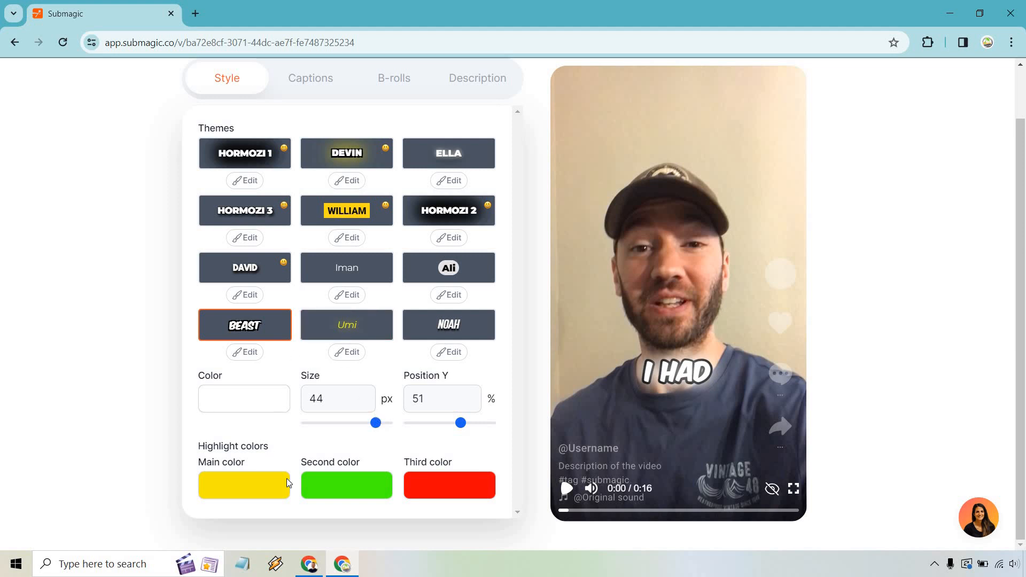
mouse_move(467, 492)
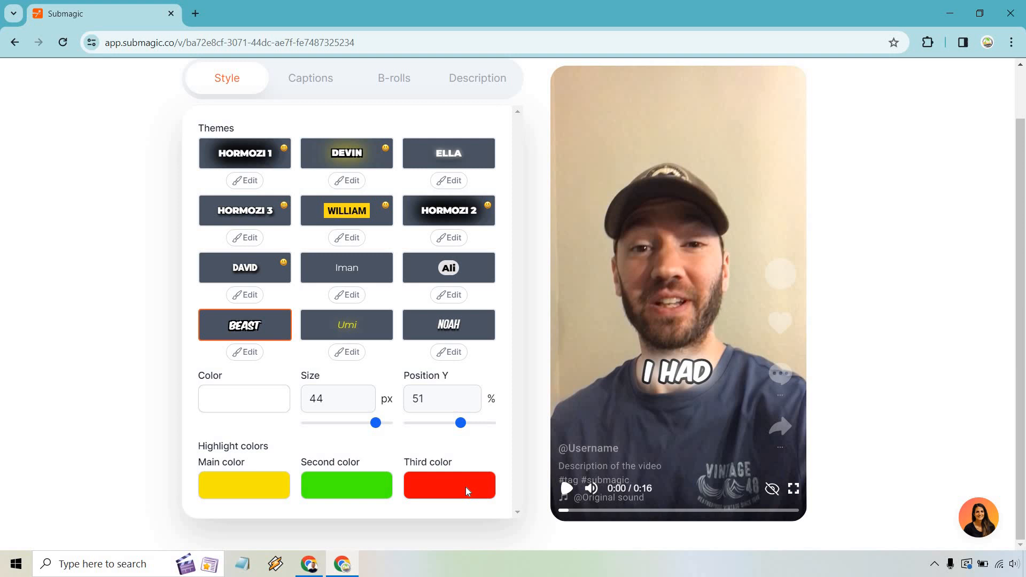
click(449, 485)
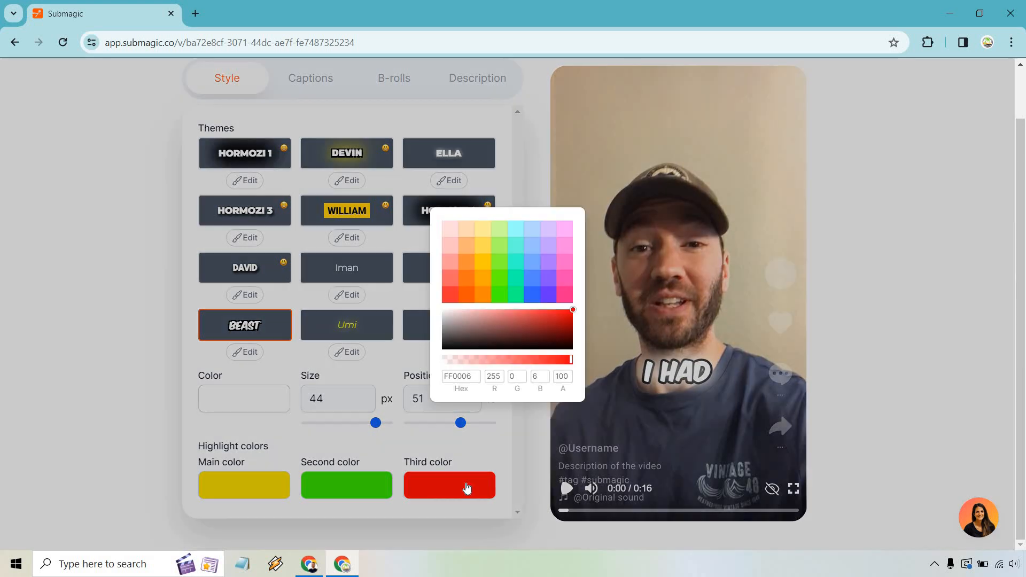
click(114, 366)
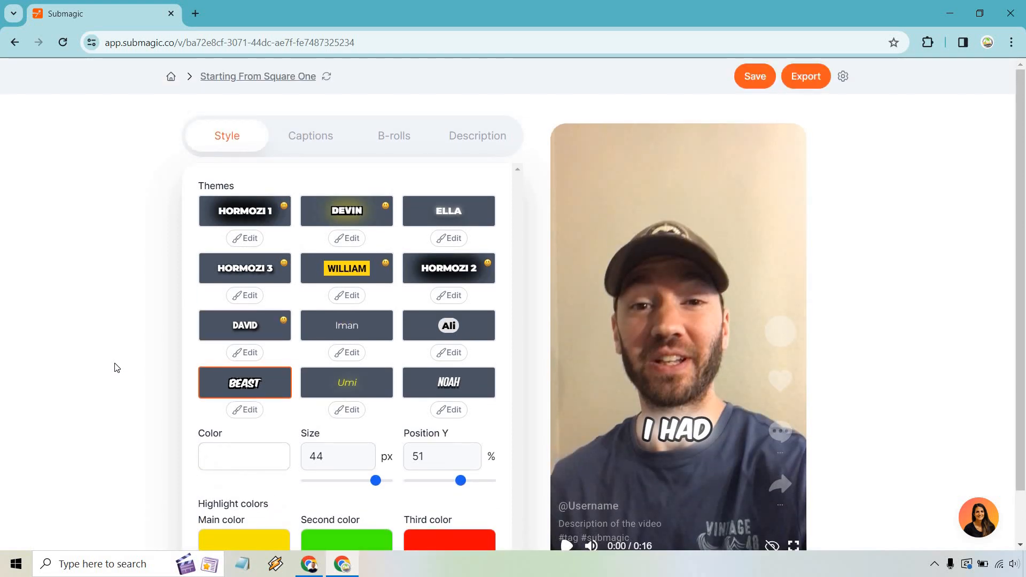
mouse_move(310, 136)
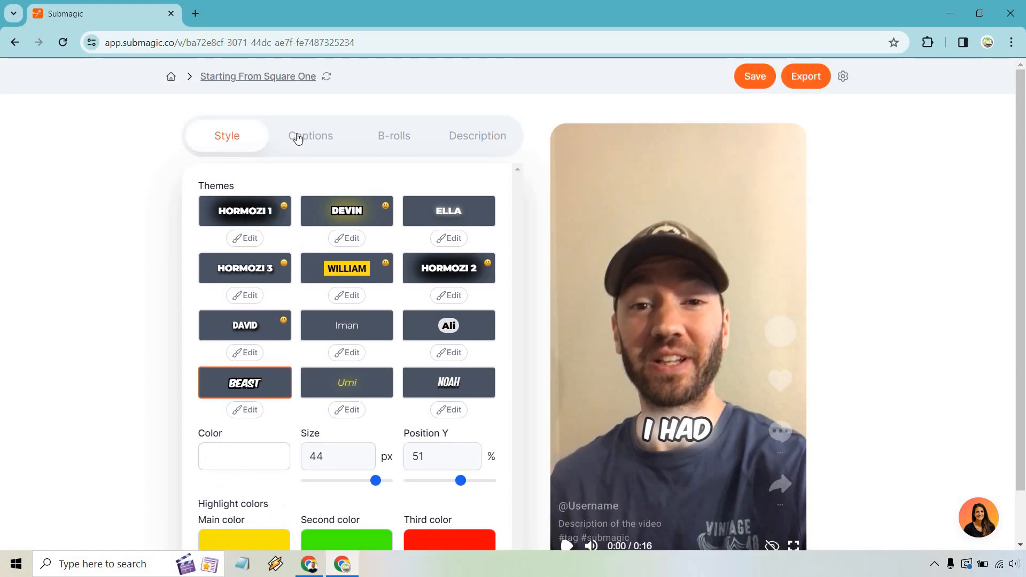
click(310, 136)
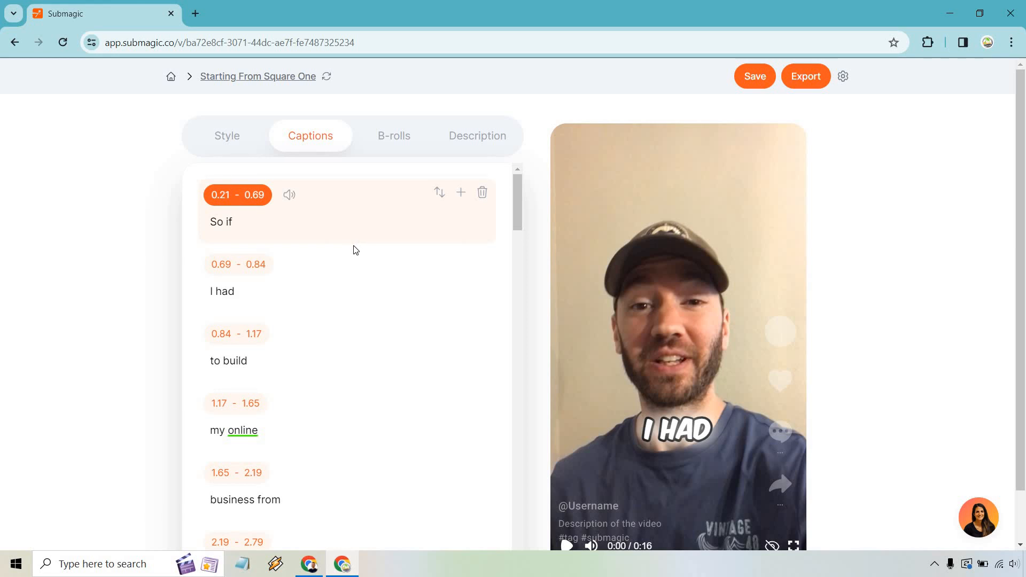
scroll(down, 3)
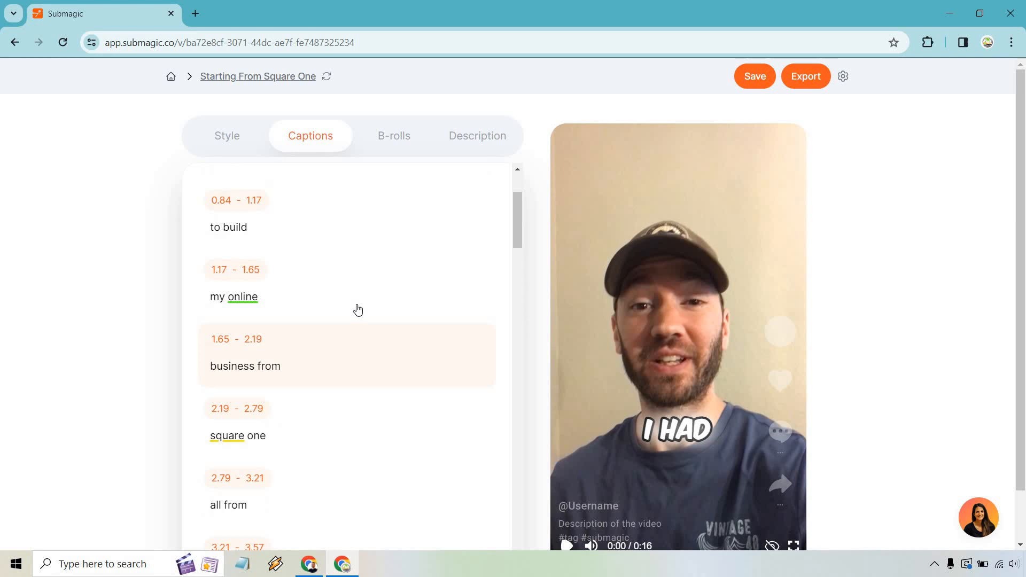
scroll(down, 3)
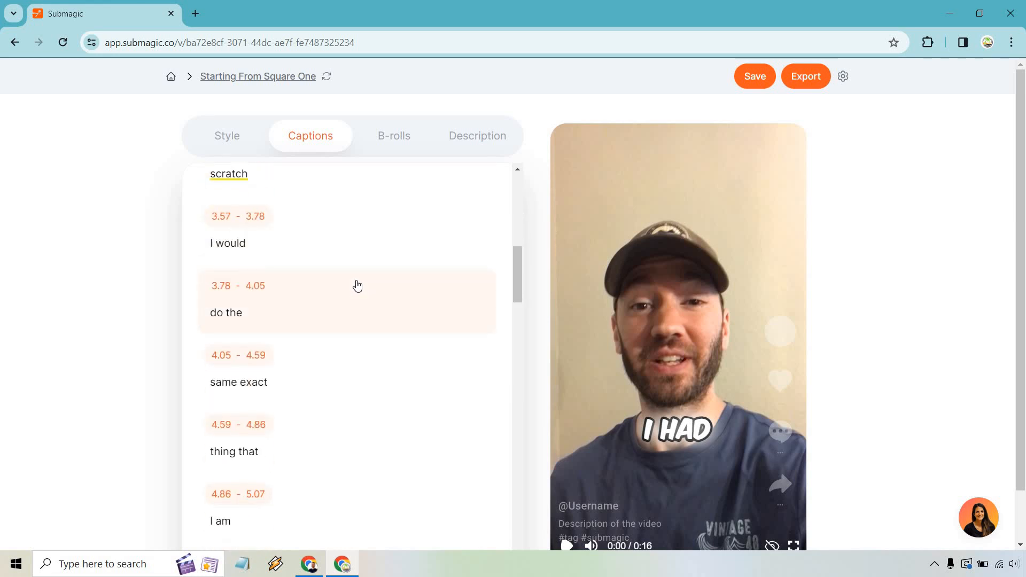
scroll(down, 3)
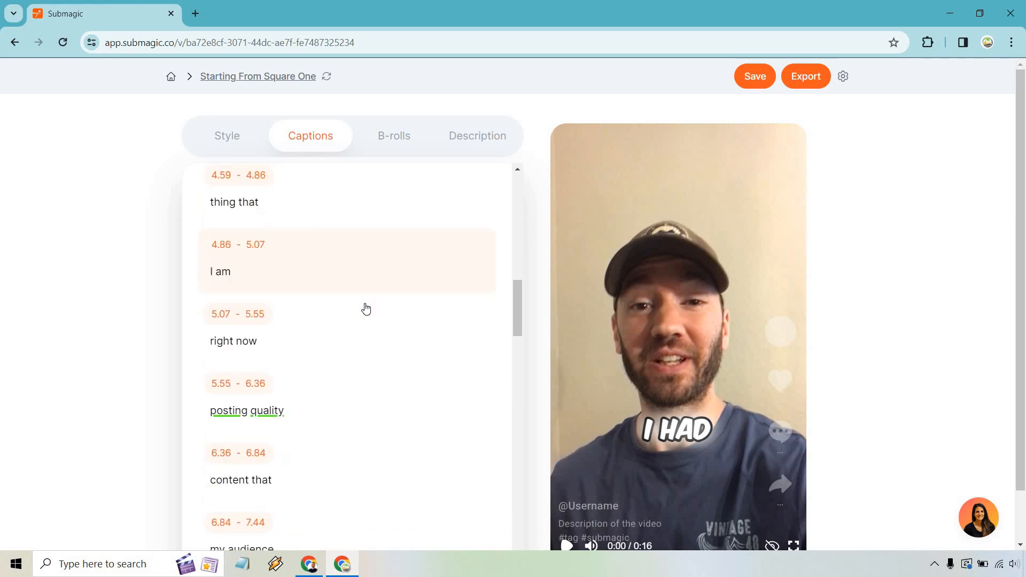
scroll(down, 3)
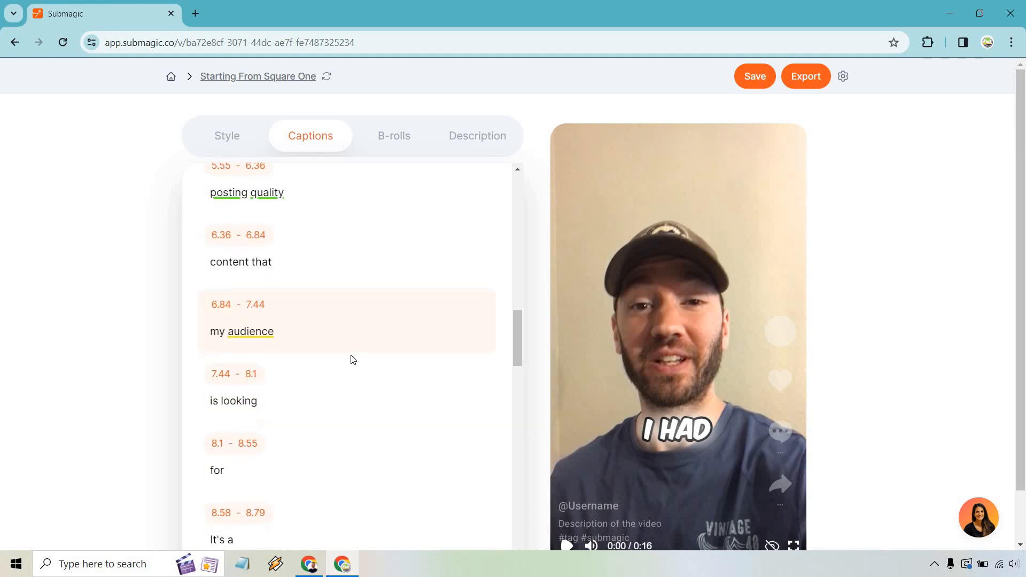
scroll(down, 3)
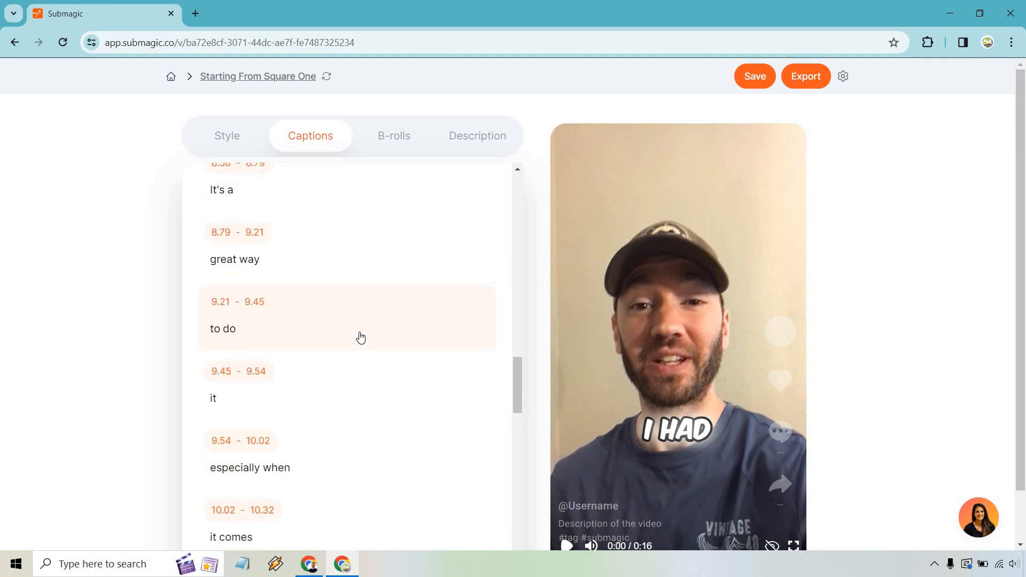
scroll(down, 3)
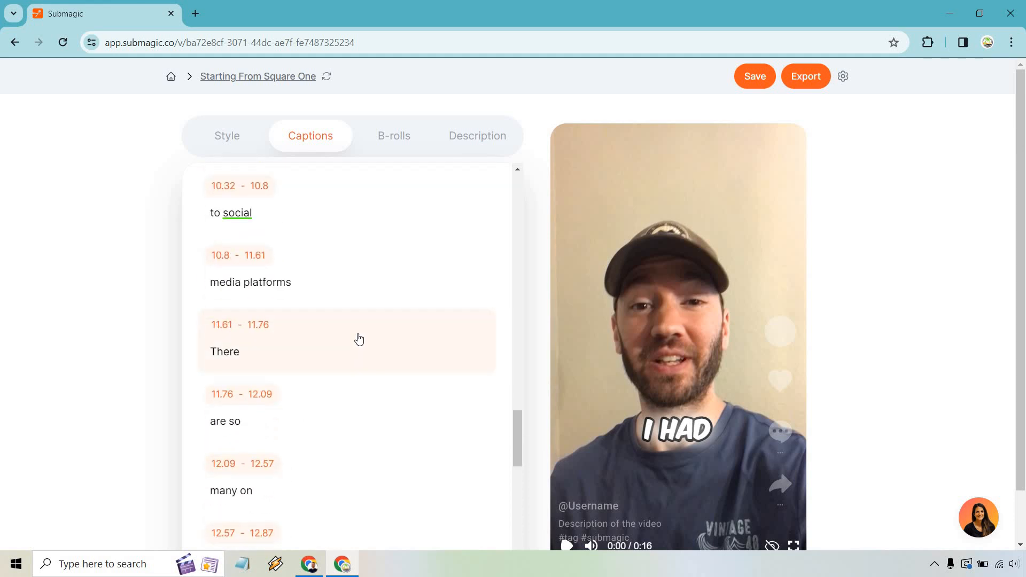
scroll(down, 3)
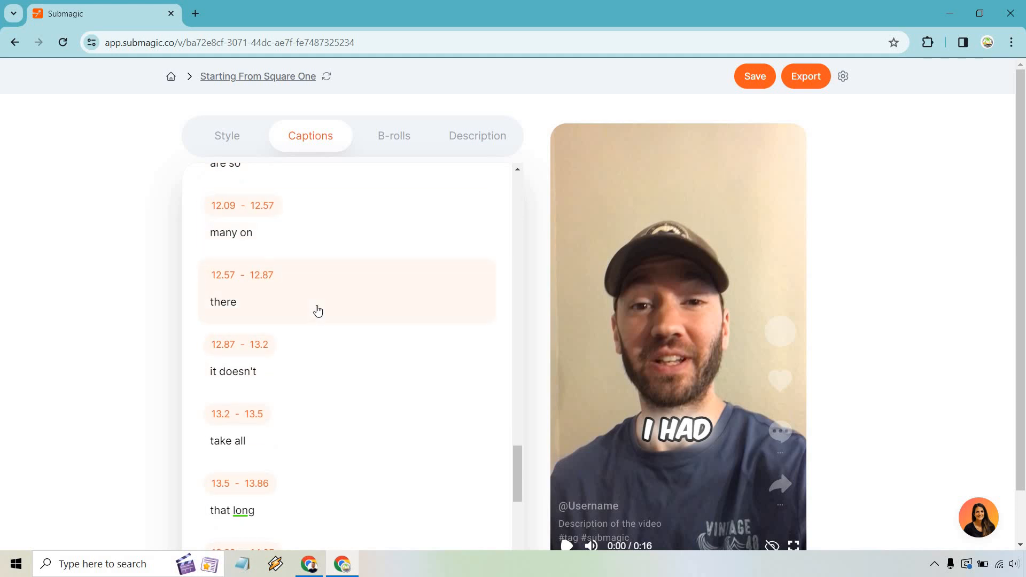
scroll(down, 3)
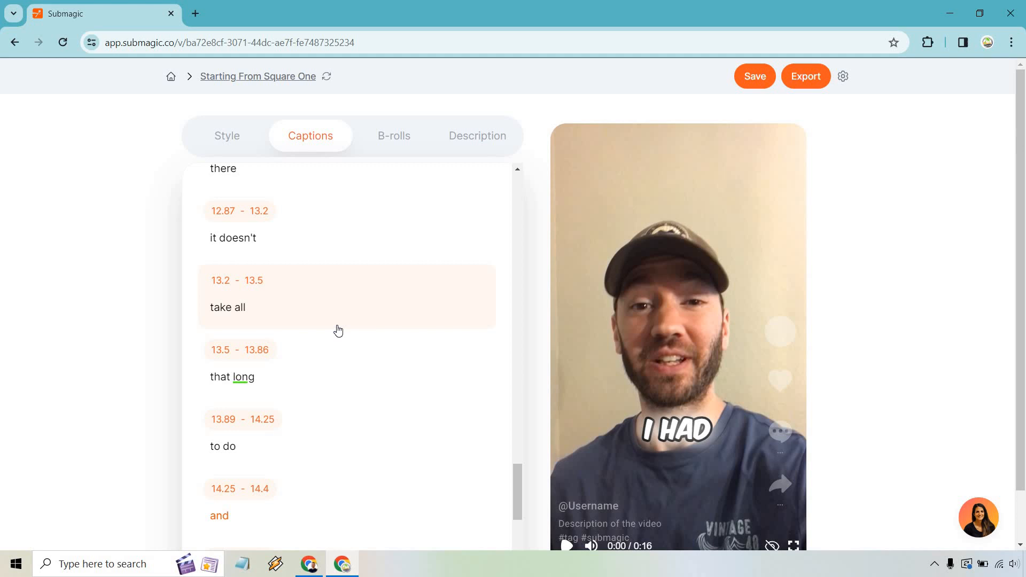
scroll(down, 3)
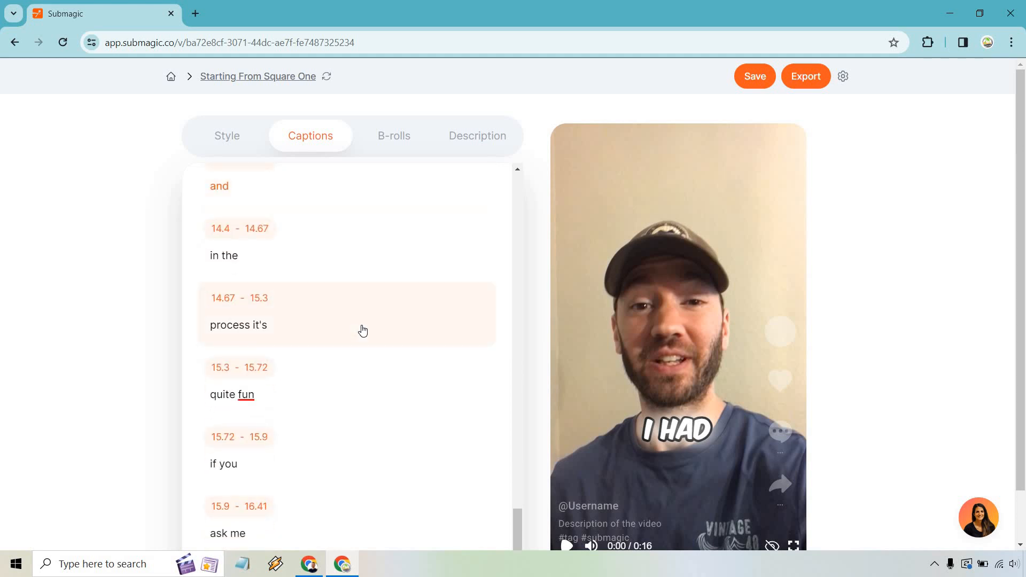
scroll(down, 3)
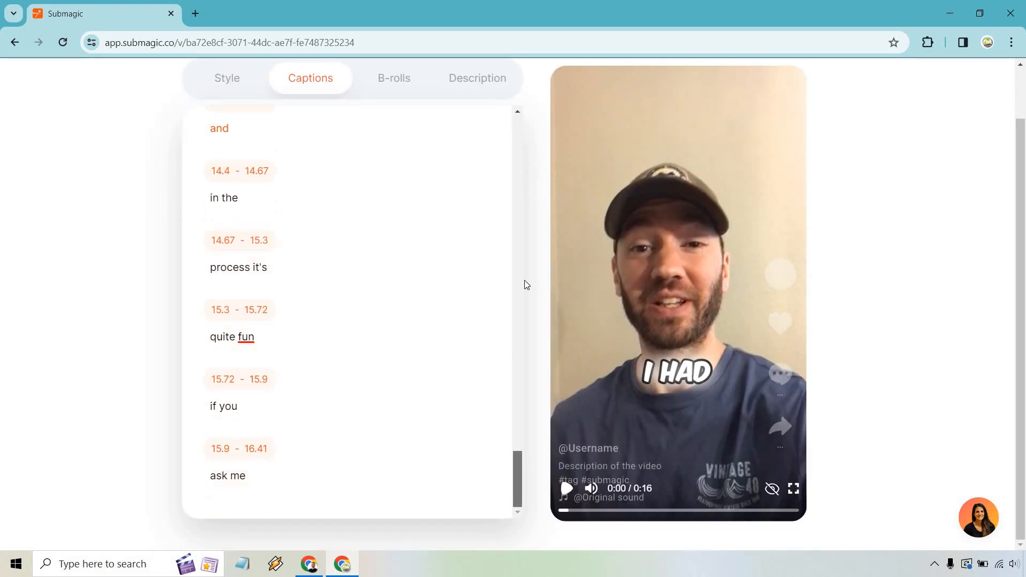
scroll(up, 3)
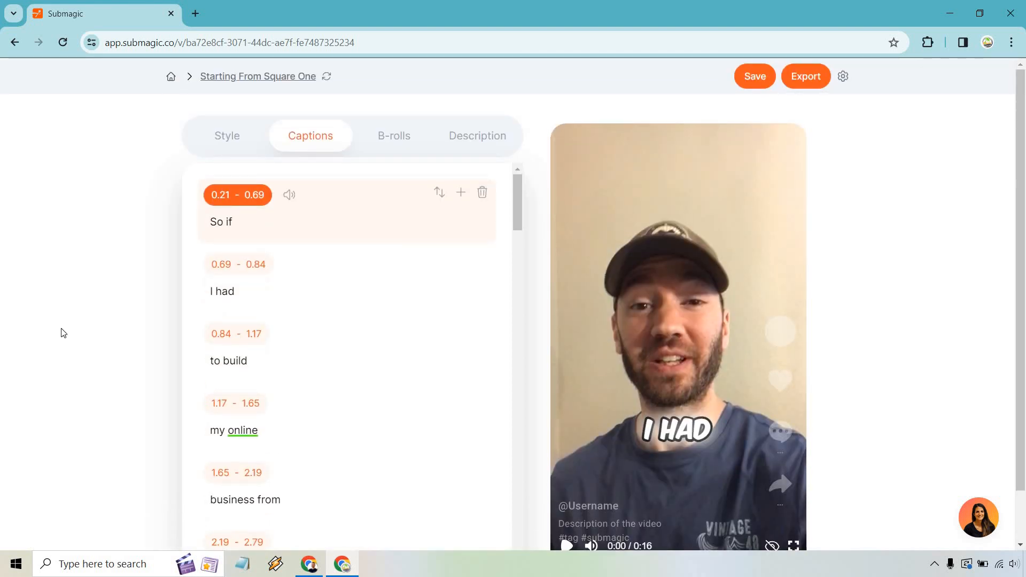
click(269, 442)
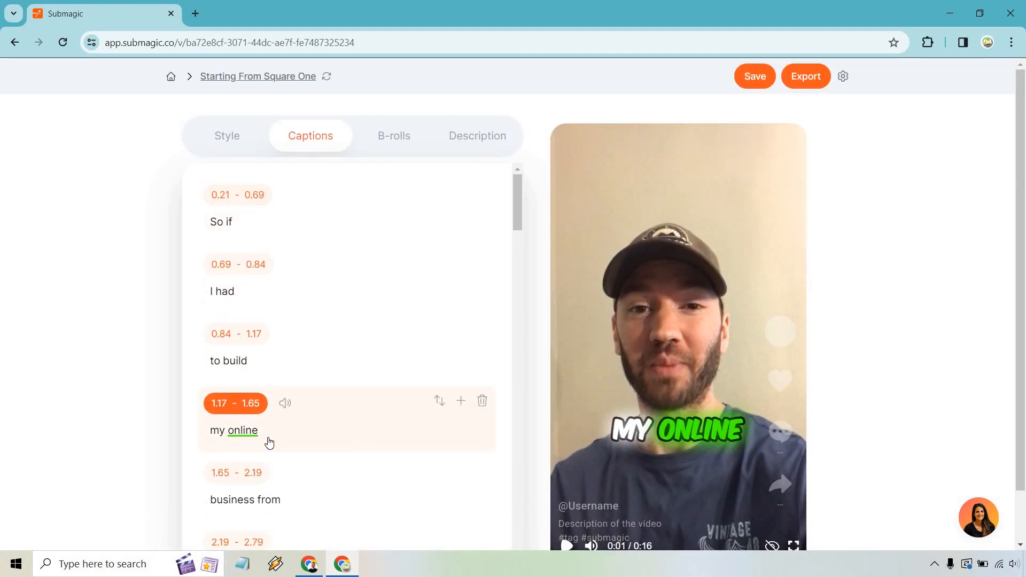
click(240, 429)
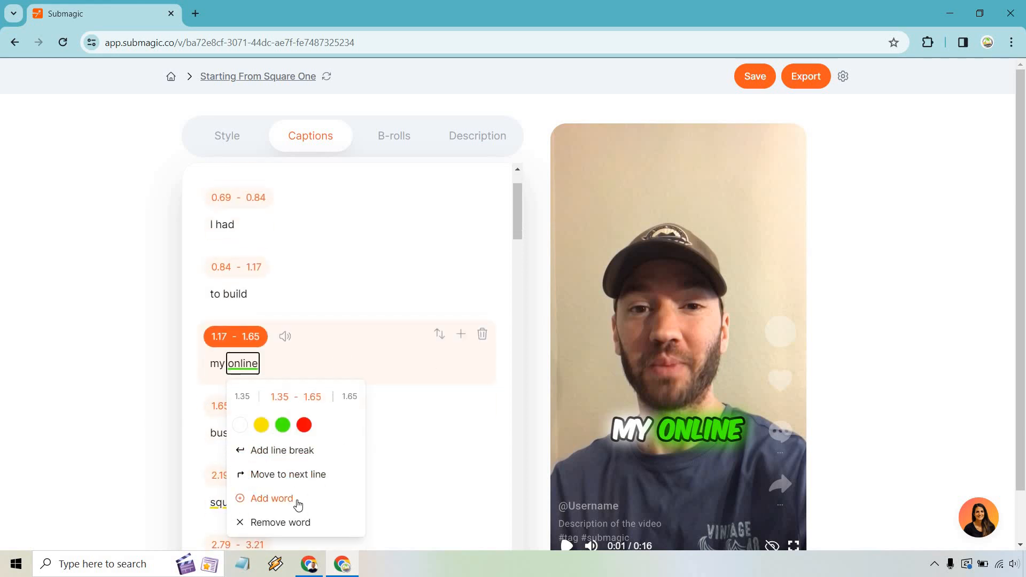
mouse_move(261, 425)
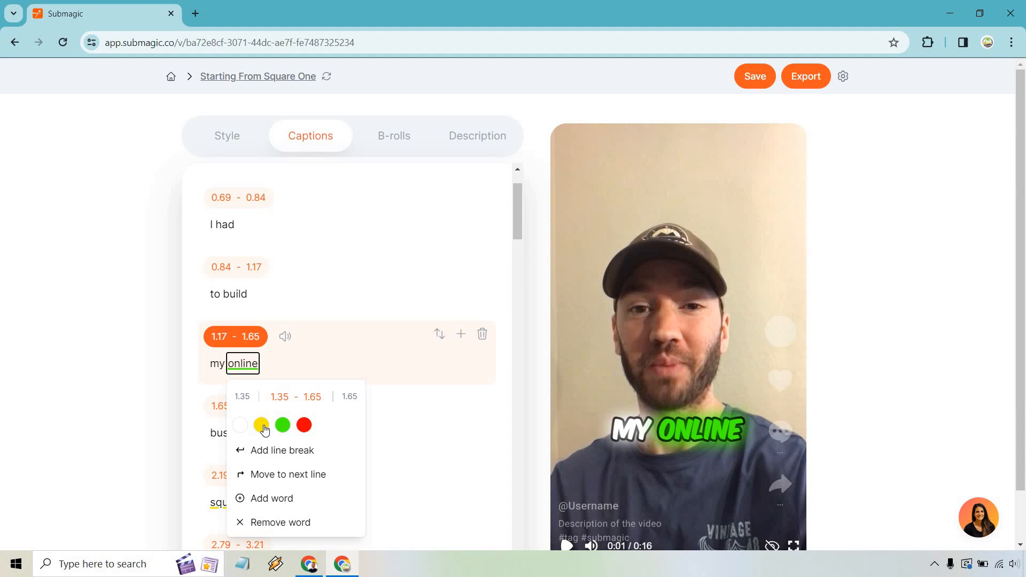
click(260, 424)
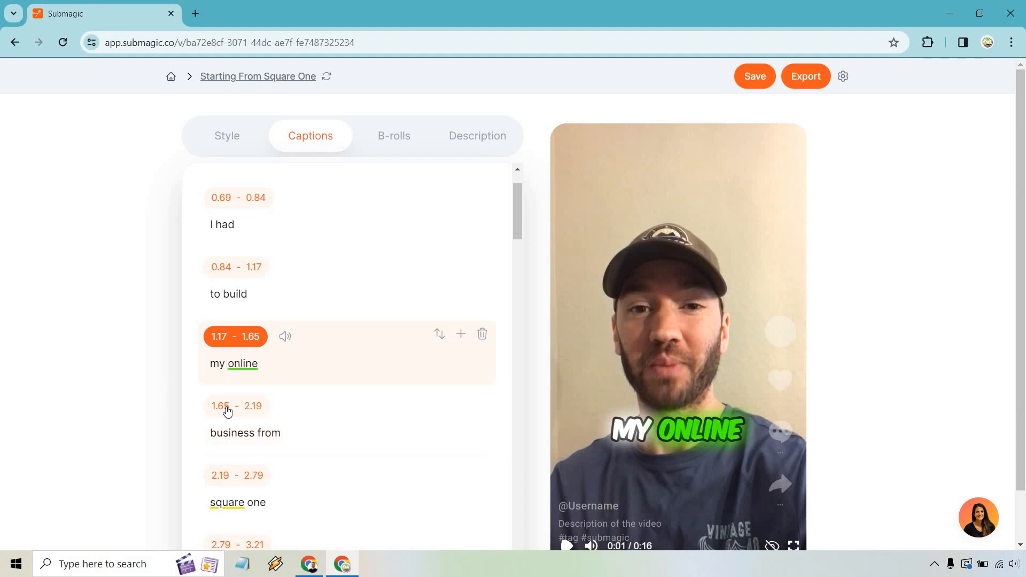
click(268, 433)
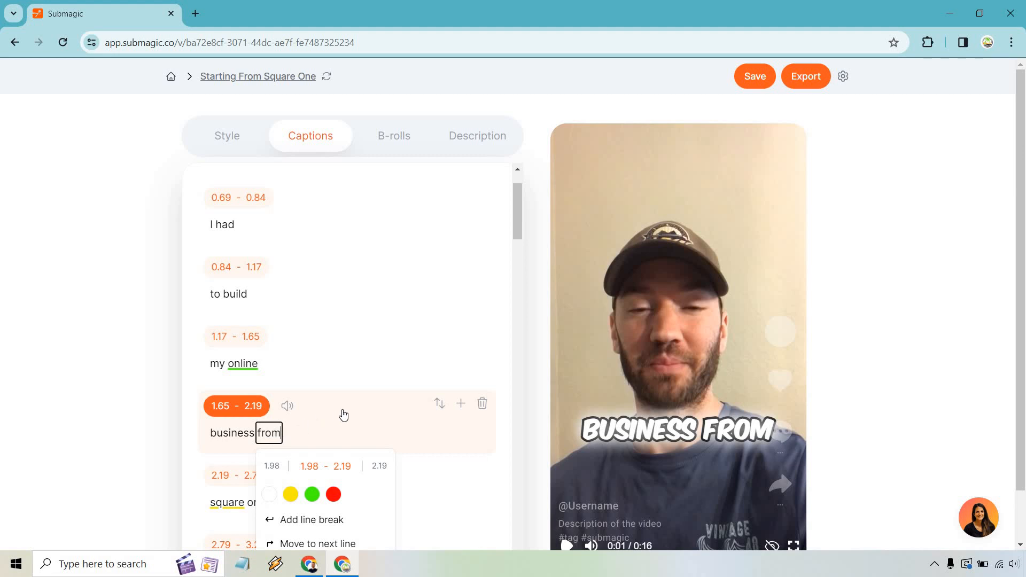
text(m)
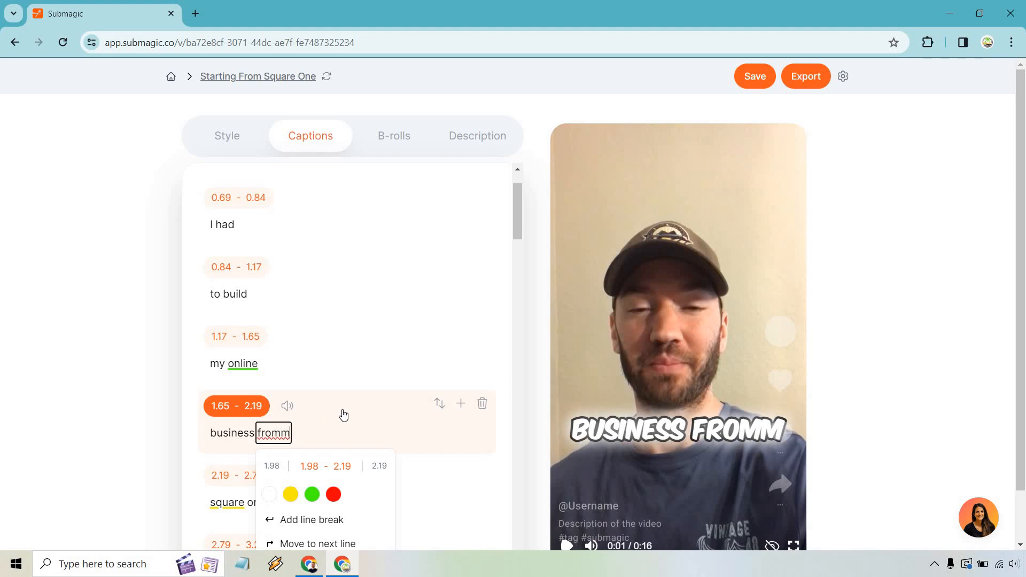
key(Backspace)
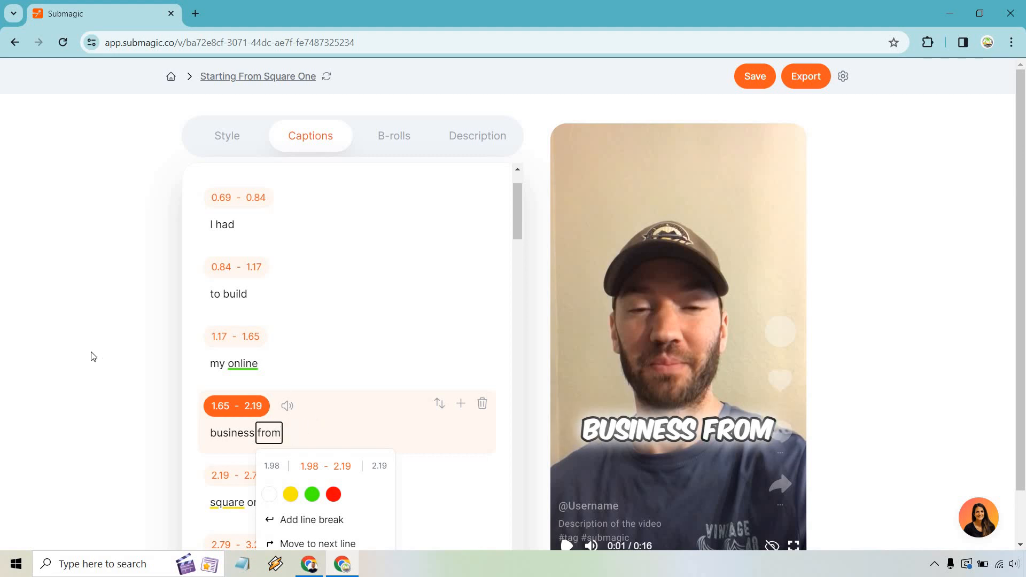
scroll(down, 3)
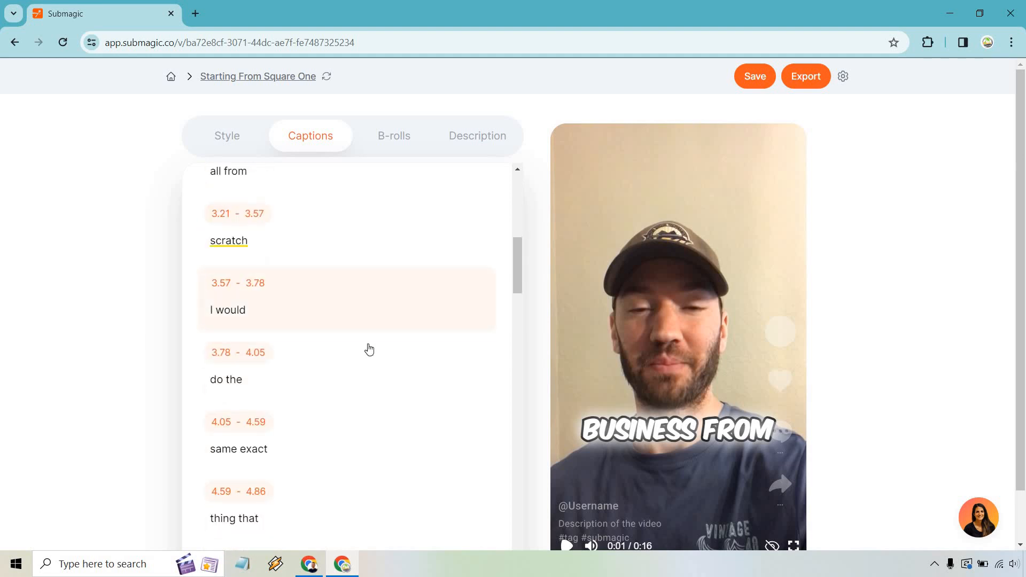
scroll(up, 3)
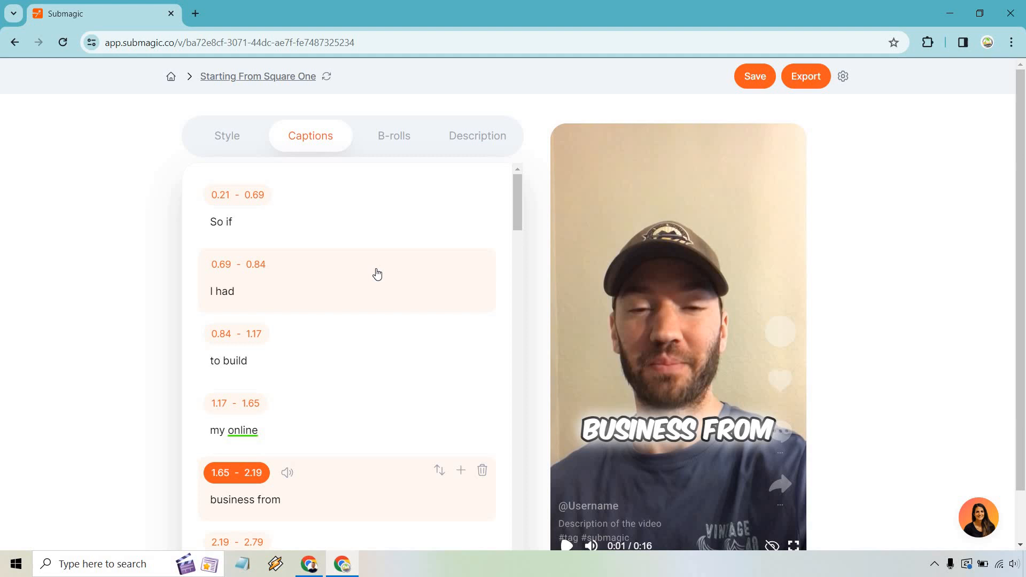
In the B-rolls section, select the word 'social' in the 9.54–11.61 social media line.
click(393, 136)
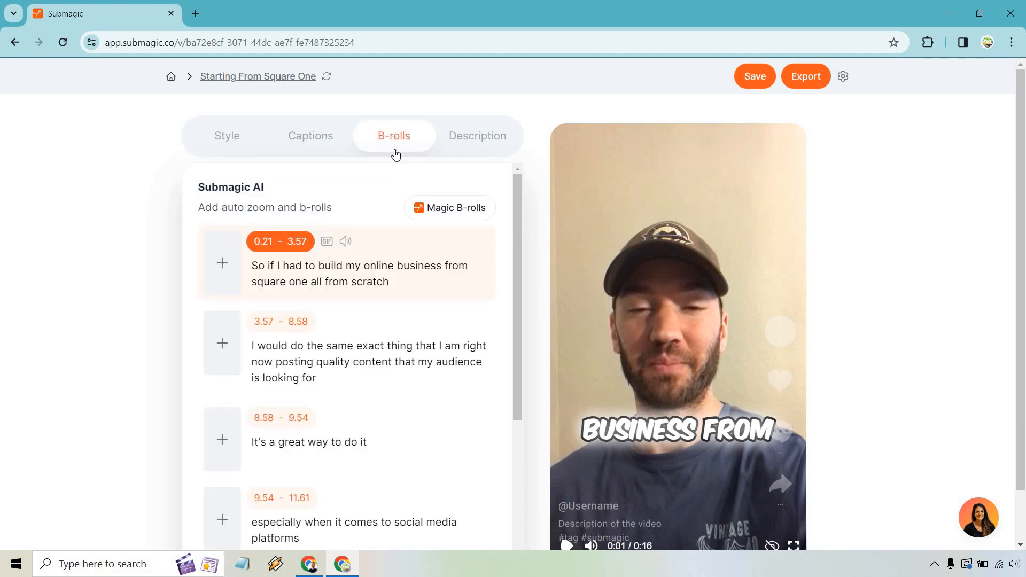
scroll(down, 3)
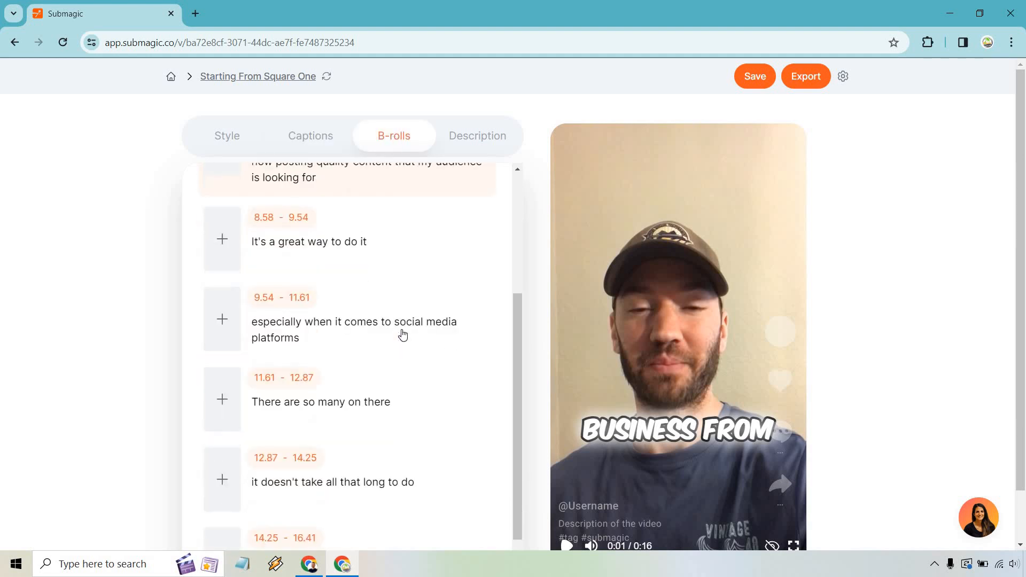
scroll(up, 3)
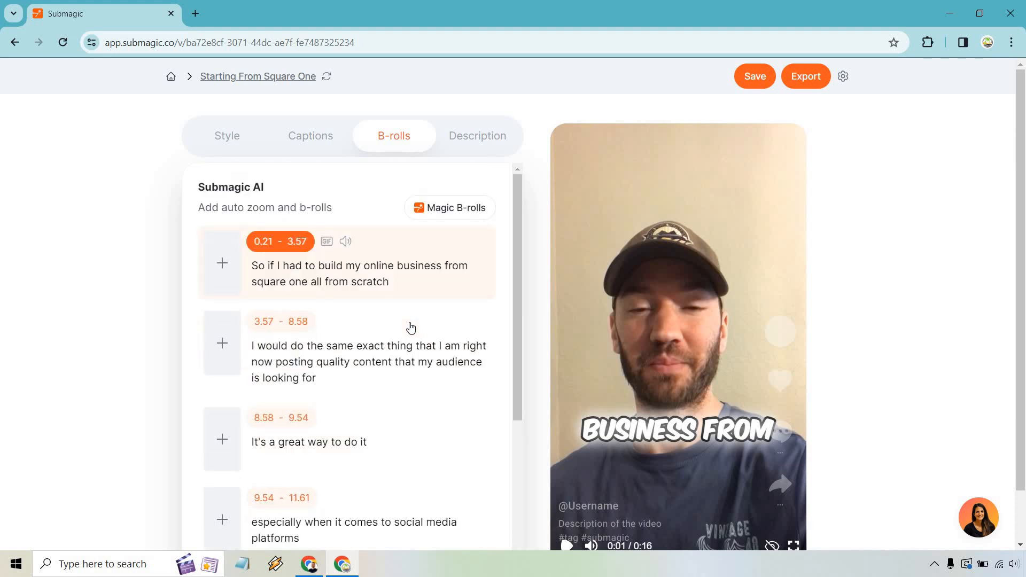
mouse_move(1016, 310)
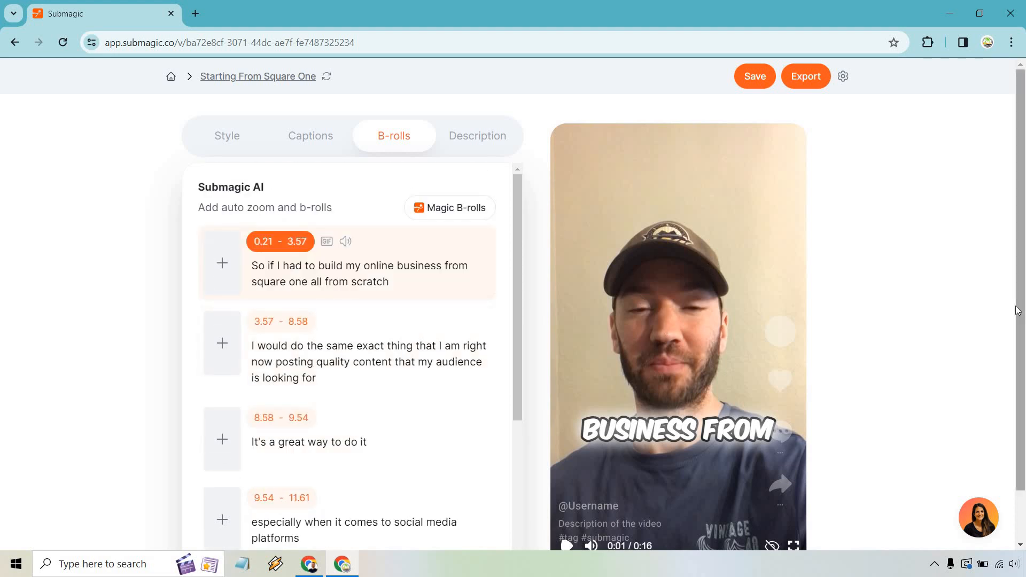
mouse_move(789, 341)
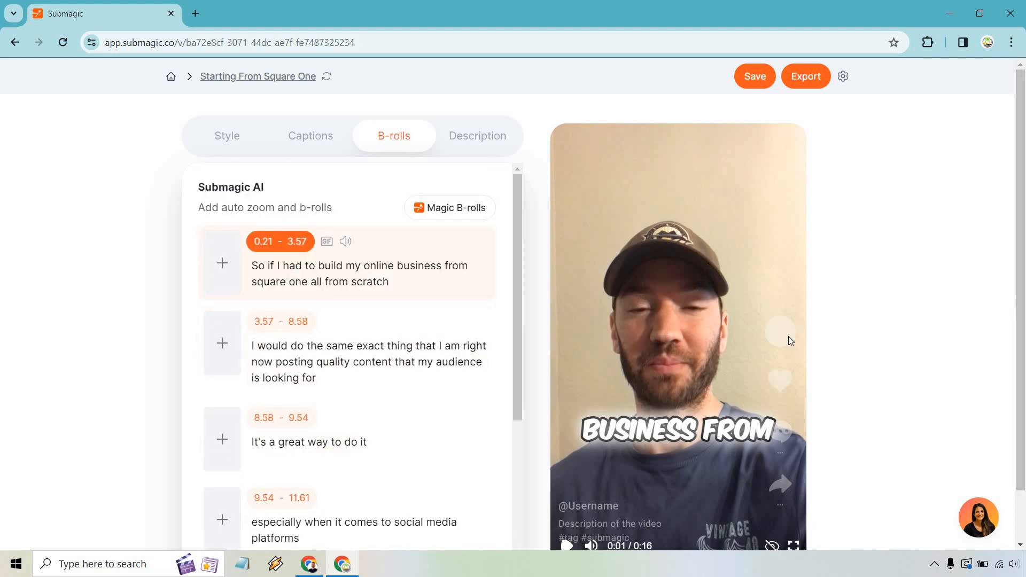
scroll(down, 3)
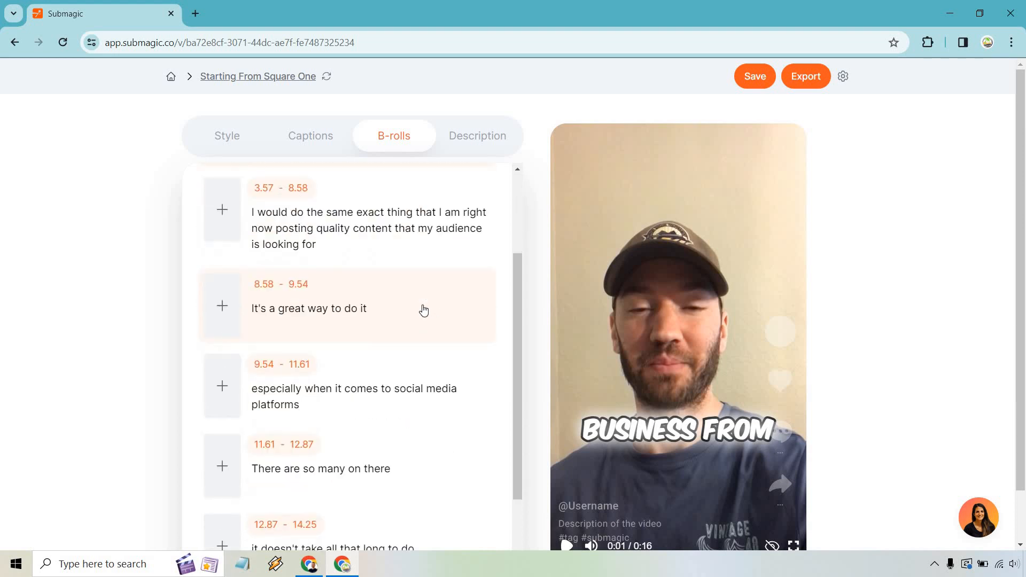
scroll(down, 3)
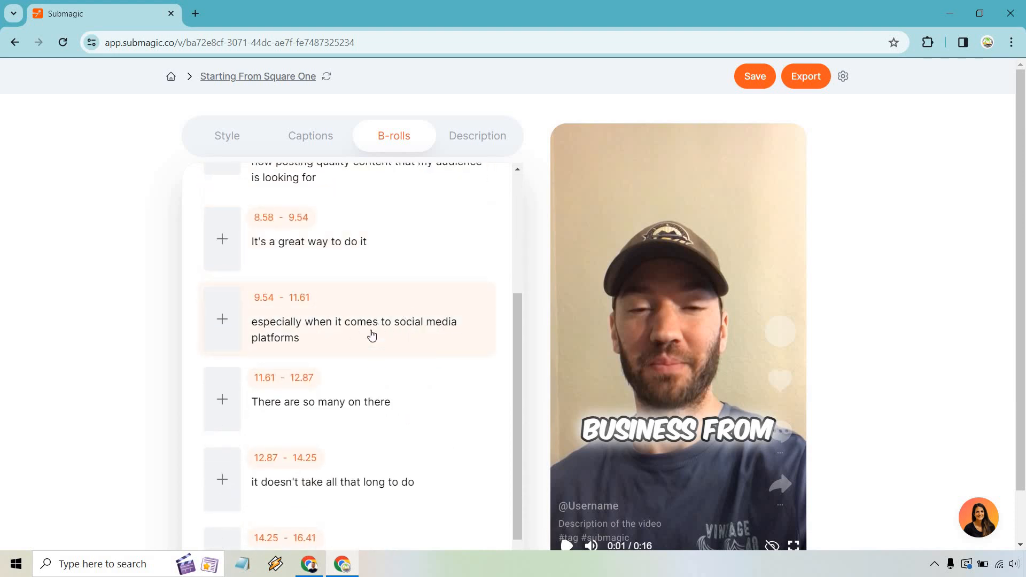
mouse_move(400, 339)
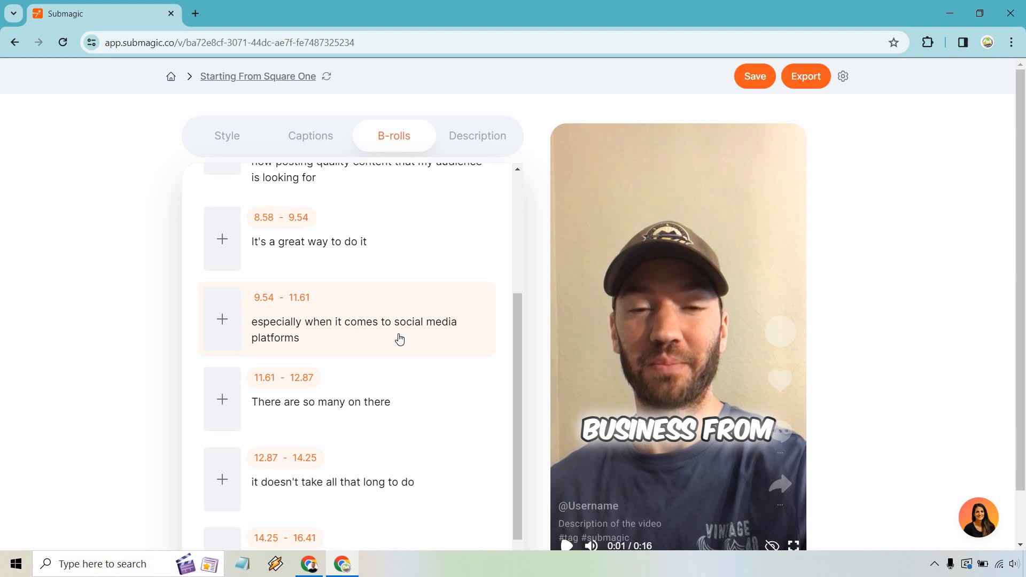
click(390, 321)
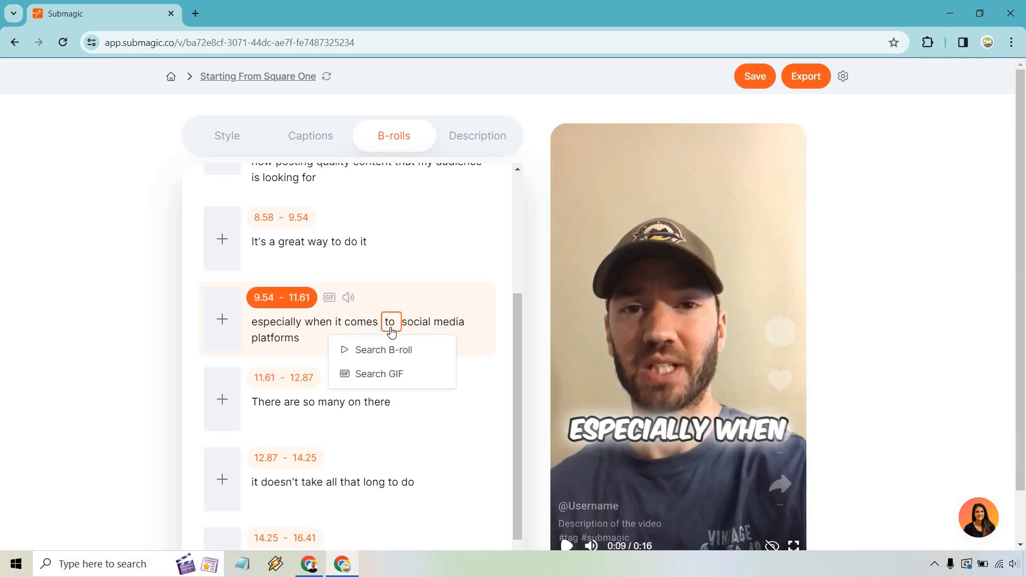
click(412, 322)
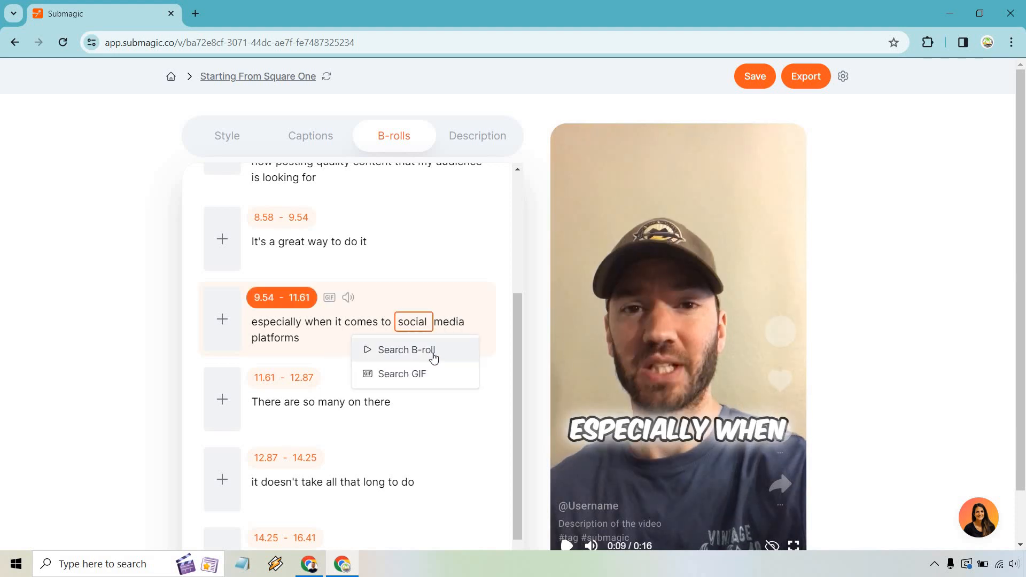
Search stock B-roll for 'social media' and browse results for a phone clip.
click(406, 350)
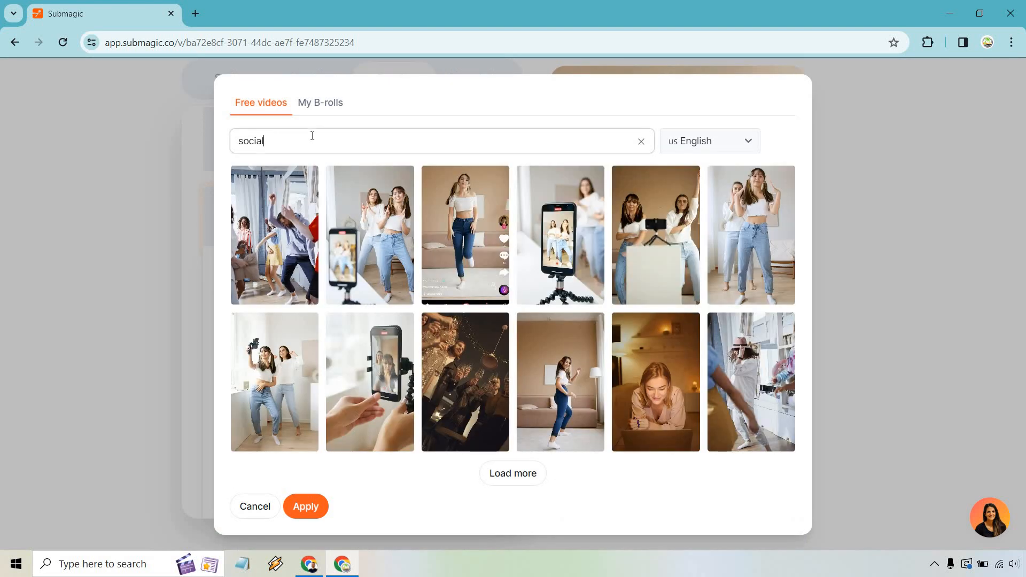
text(media)
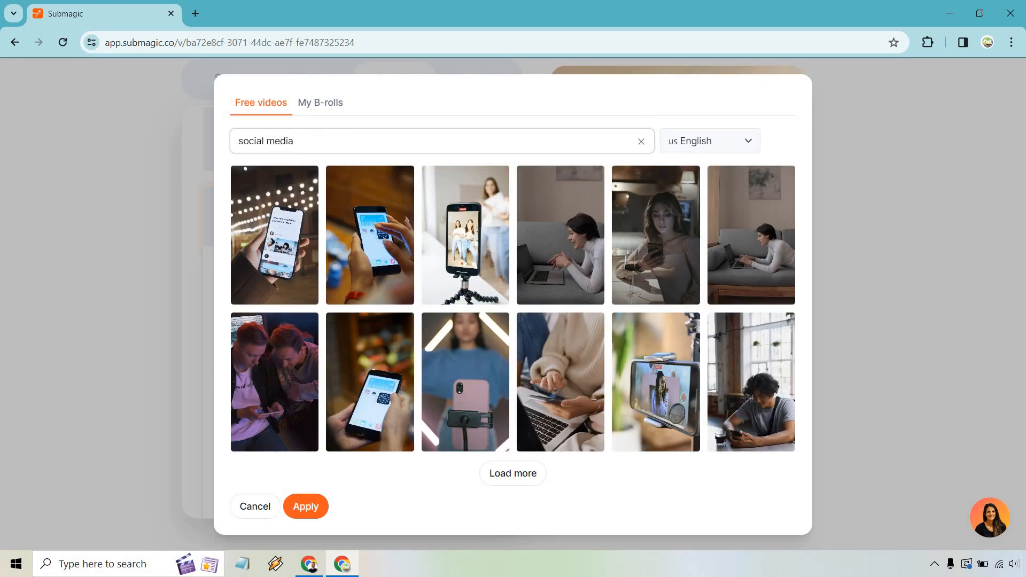
scroll(down, 3)
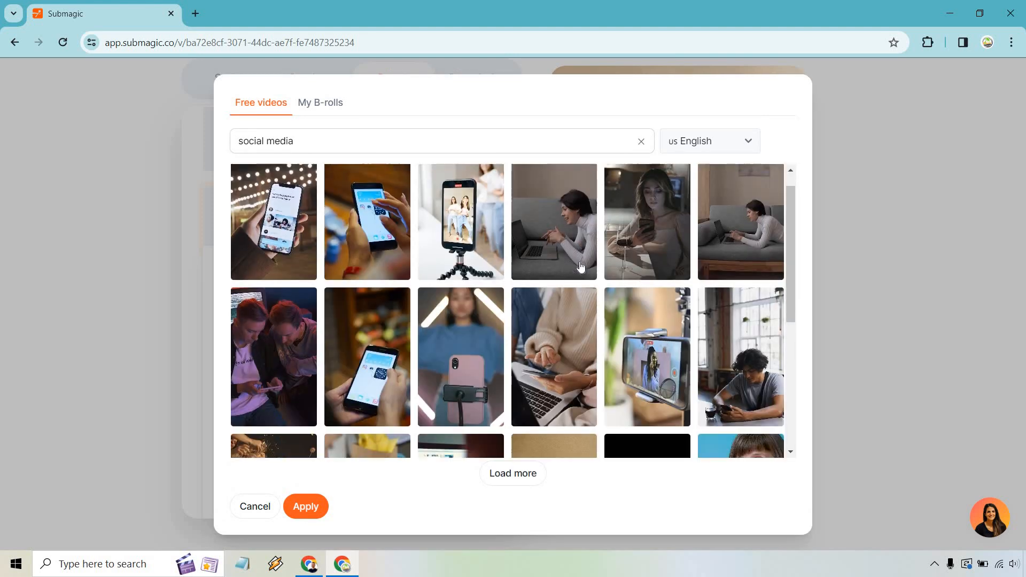
scroll(down, 3)
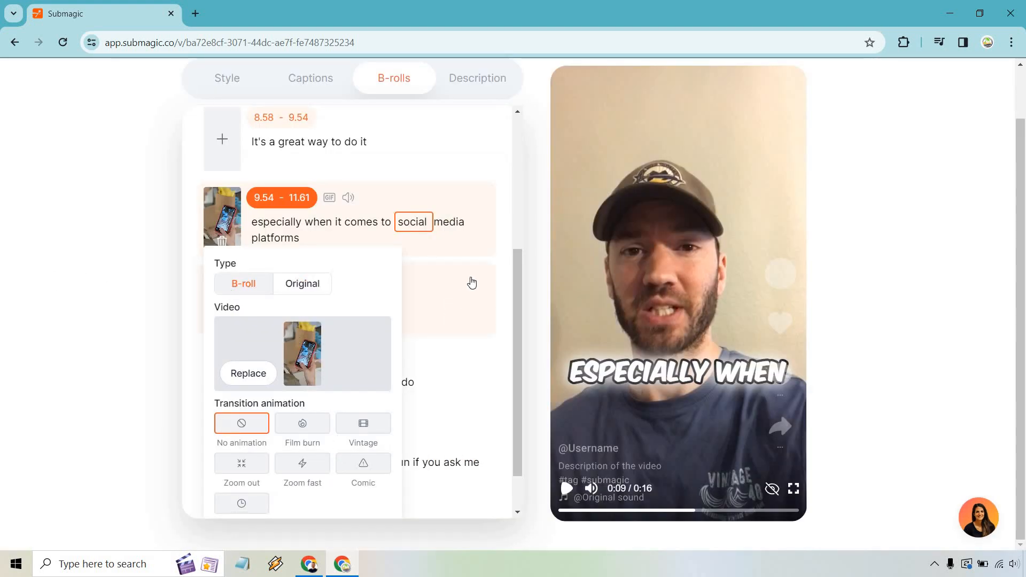
Close the clip's settings, preview the new B-roll, then scroll to the last caption line.
click(248, 373)
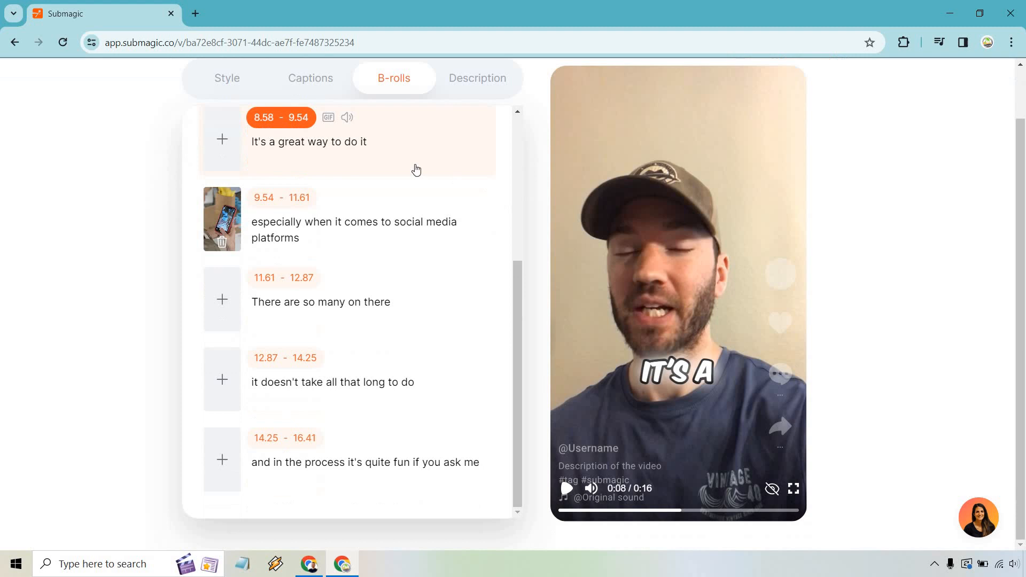
mouse_move(456, 198)
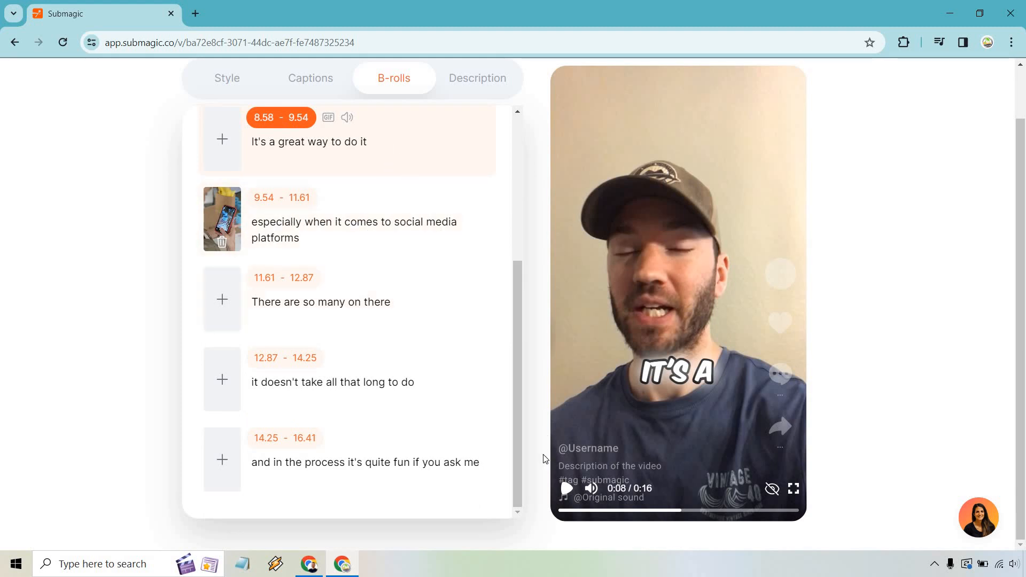
click(565, 488)
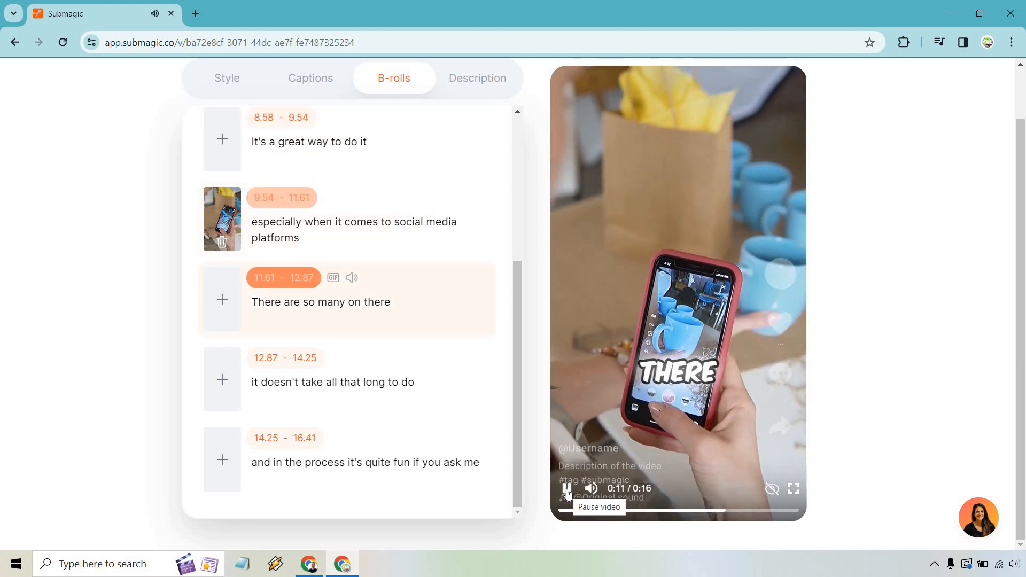
click(564, 488)
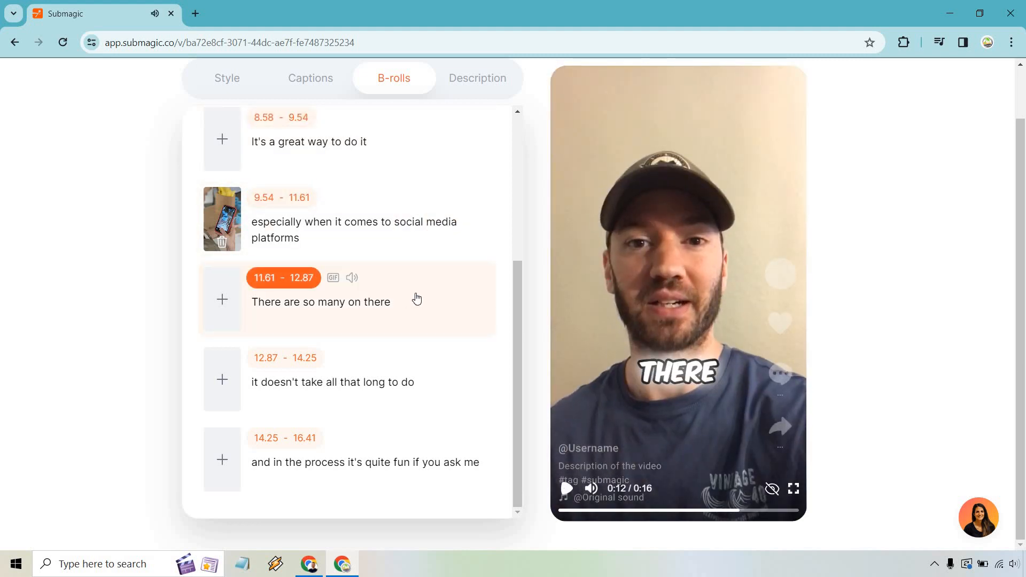
scroll(up, 3)
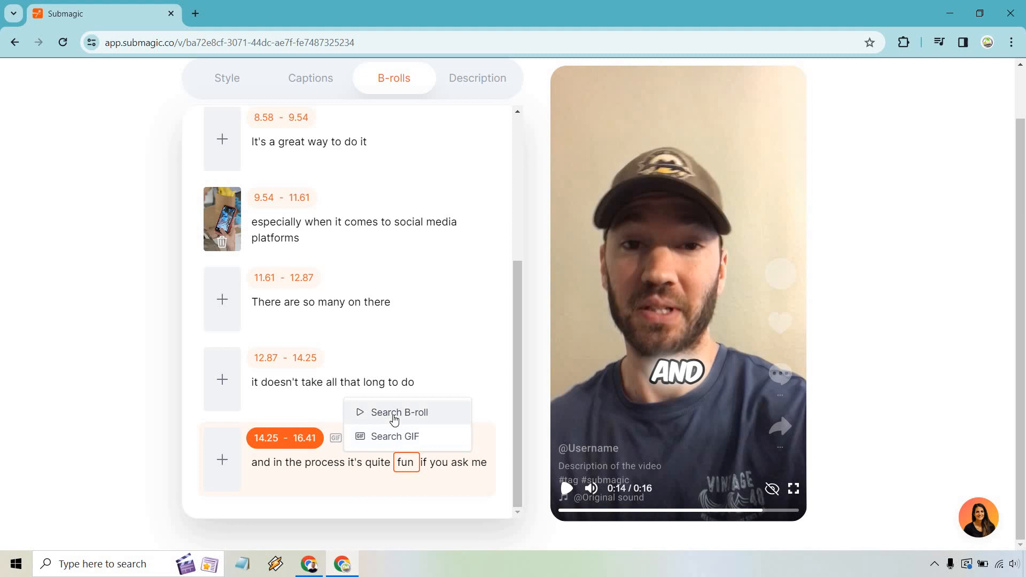
Search stock B-roll for 'online business success' over the fun line and load more results.
click(395, 412)
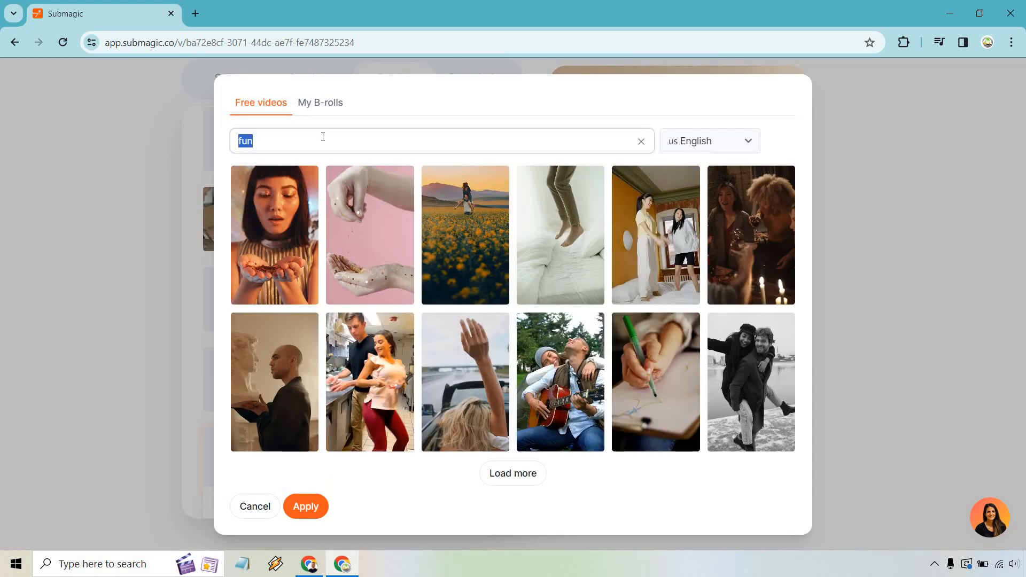
text(online bus)
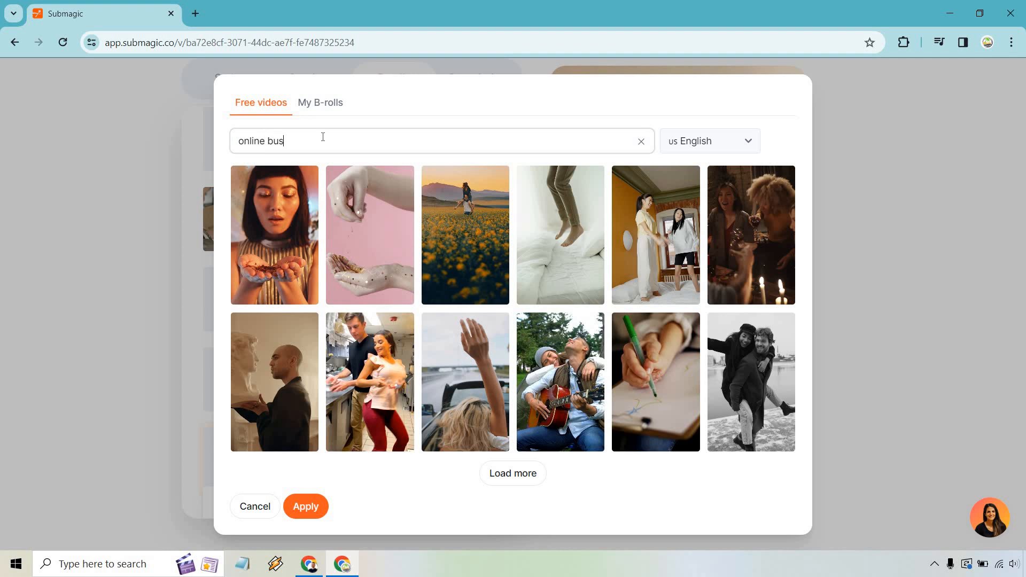
text(iness success)
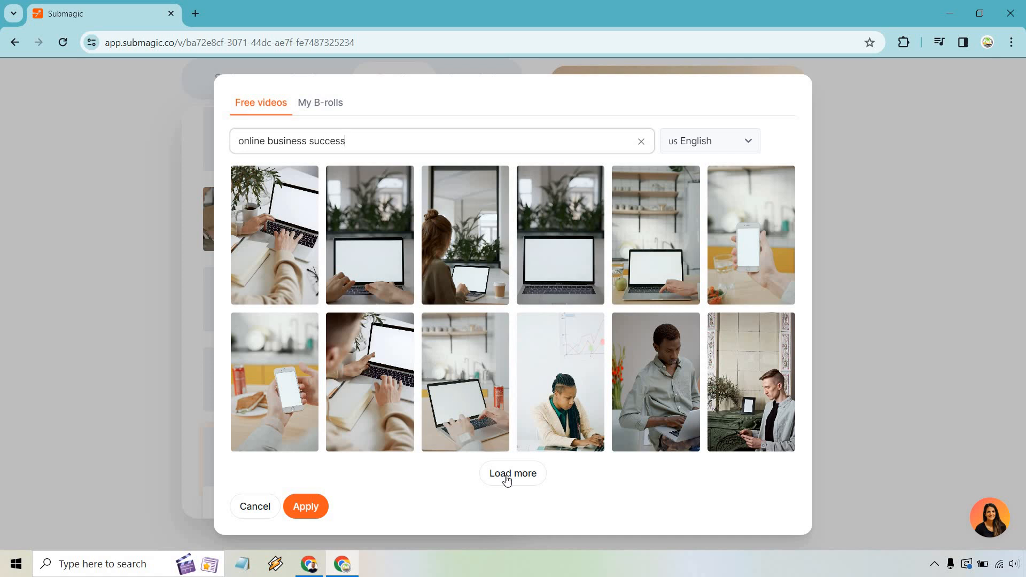
click(511, 473)
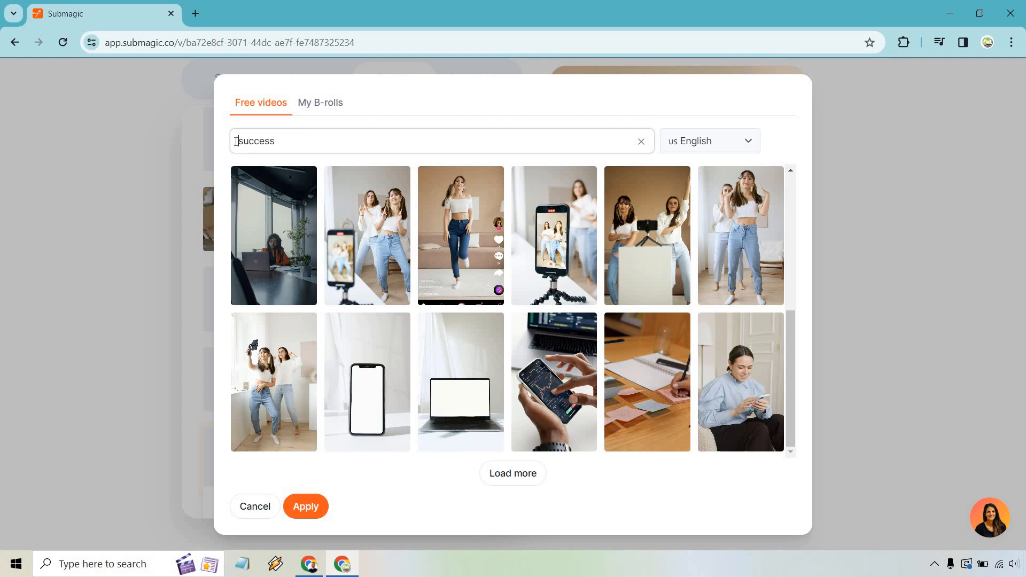
Choose the man-working-on-a-laptop clip as B-roll for the 'quite fun' line.
scroll(down, 3)
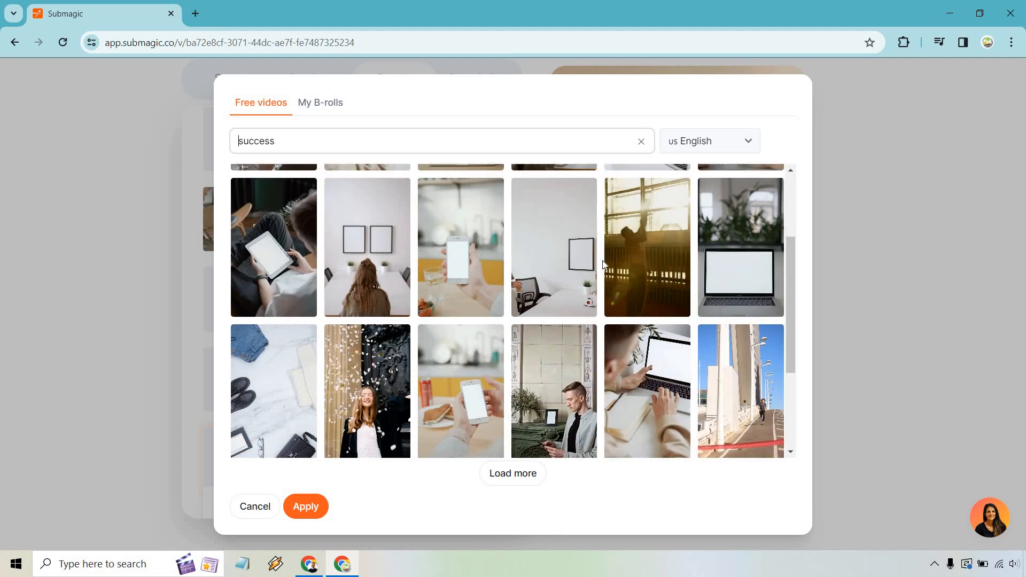
scroll(down, 3)
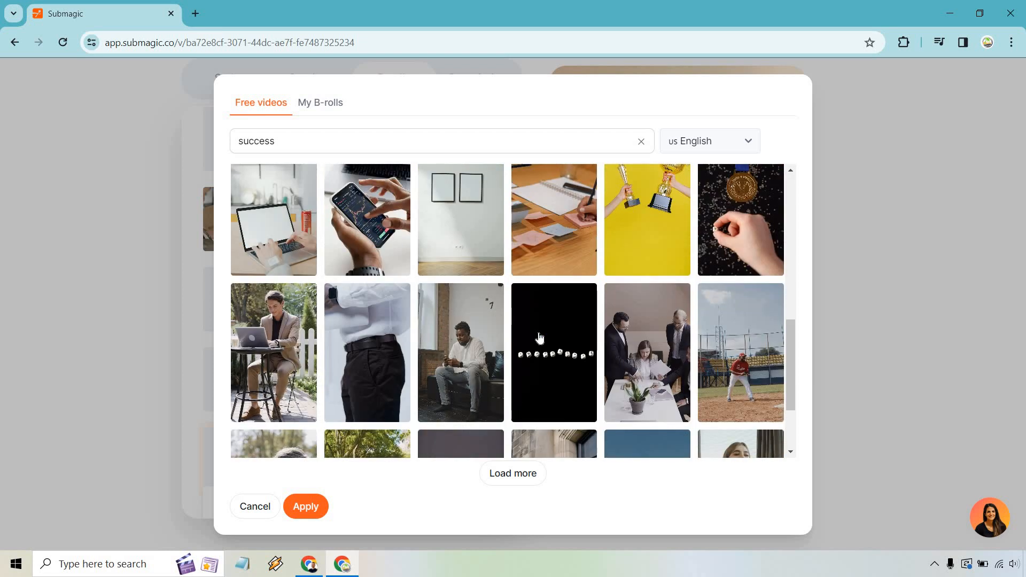
mouse_move(279, 339)
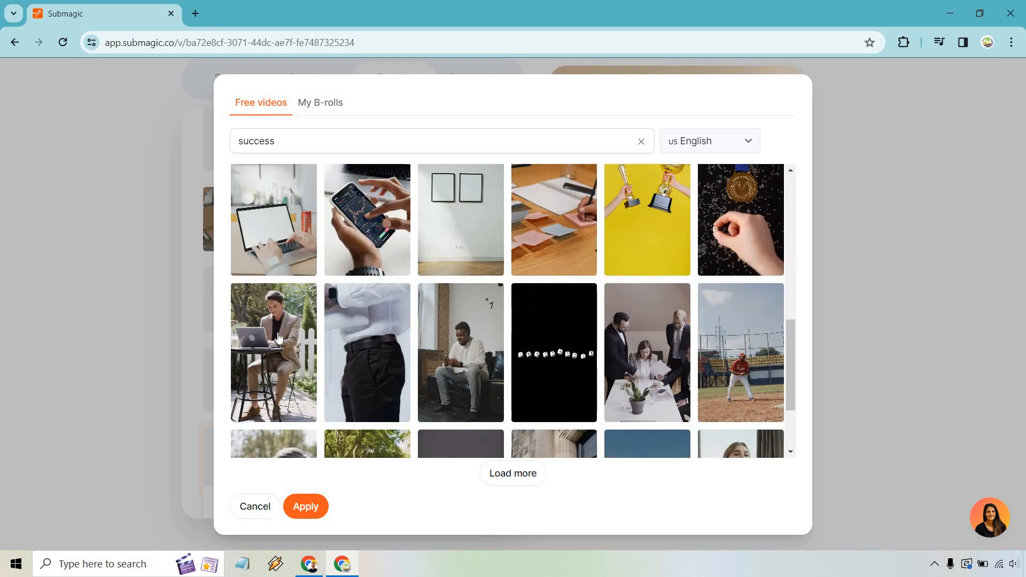
click(254, 506)
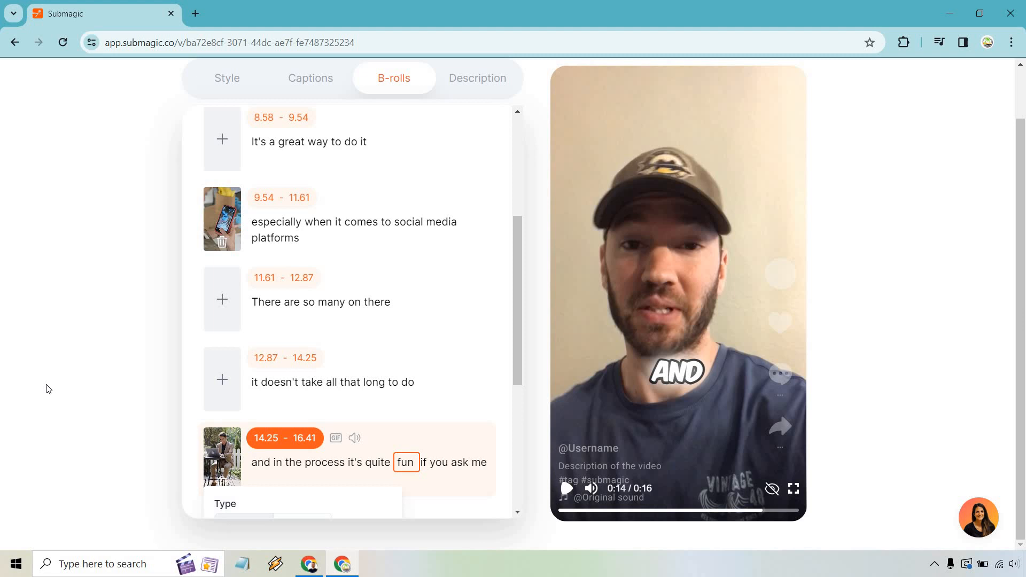
Close the new clip's settings and return to the top of the B-rolls list.
click(565, 488)
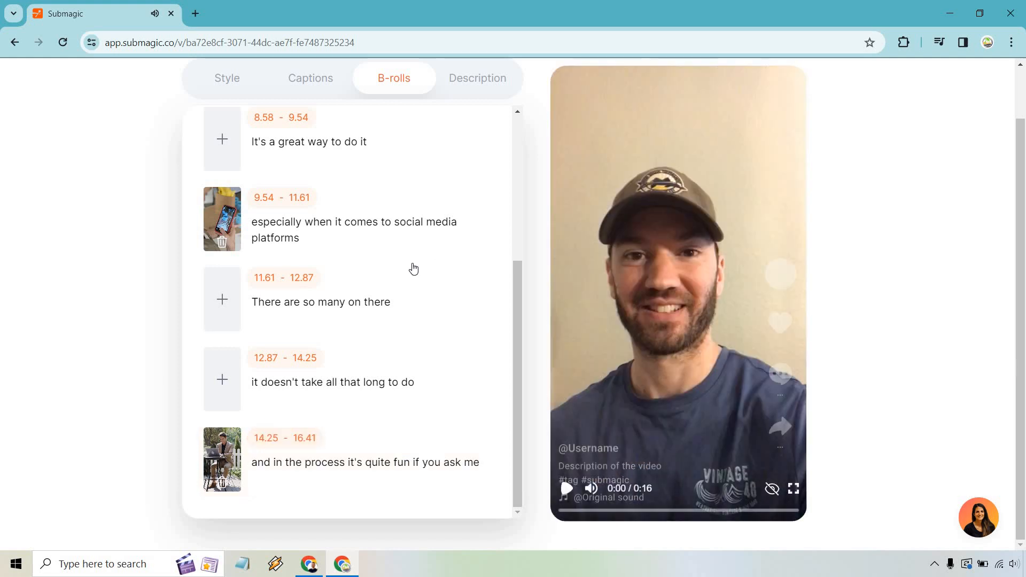
scroll(up, 3)
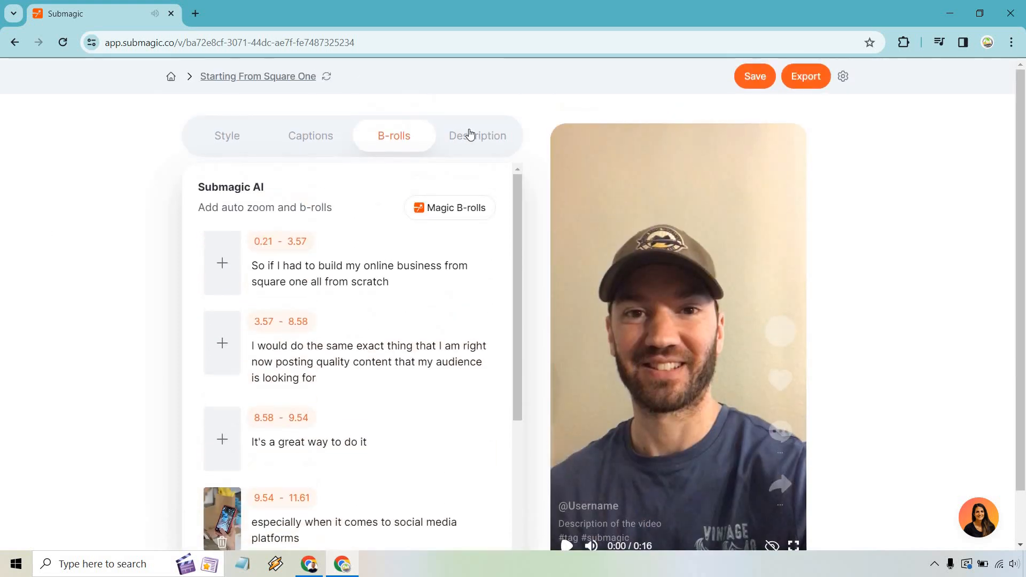
Generate the AI description and hashtags in the Description section.
click(477, 136)
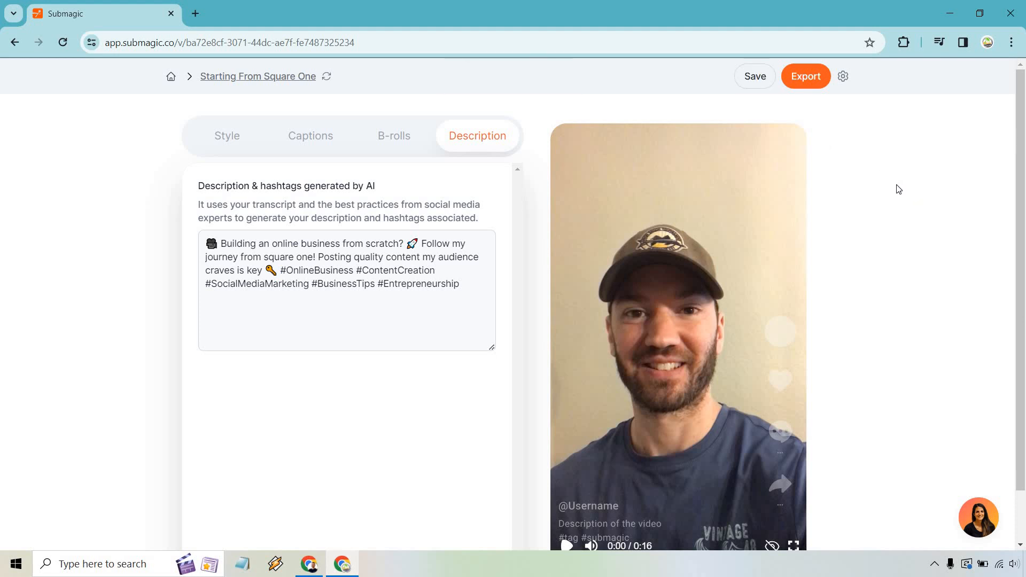
Export and download the finished video, then dismiss the 'Your video is ready to shine' popup.
click(806, 76)
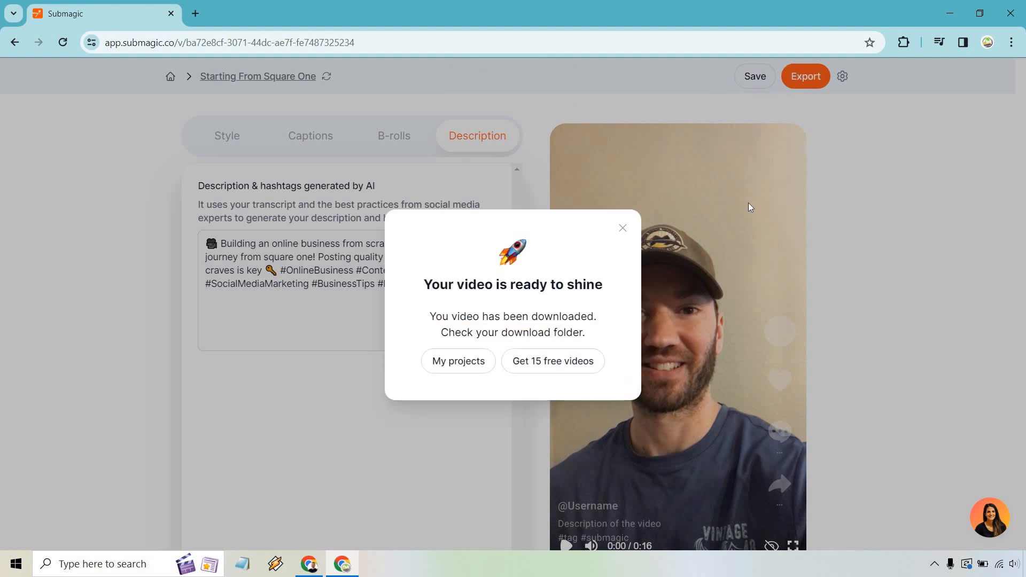
click(622, 228)
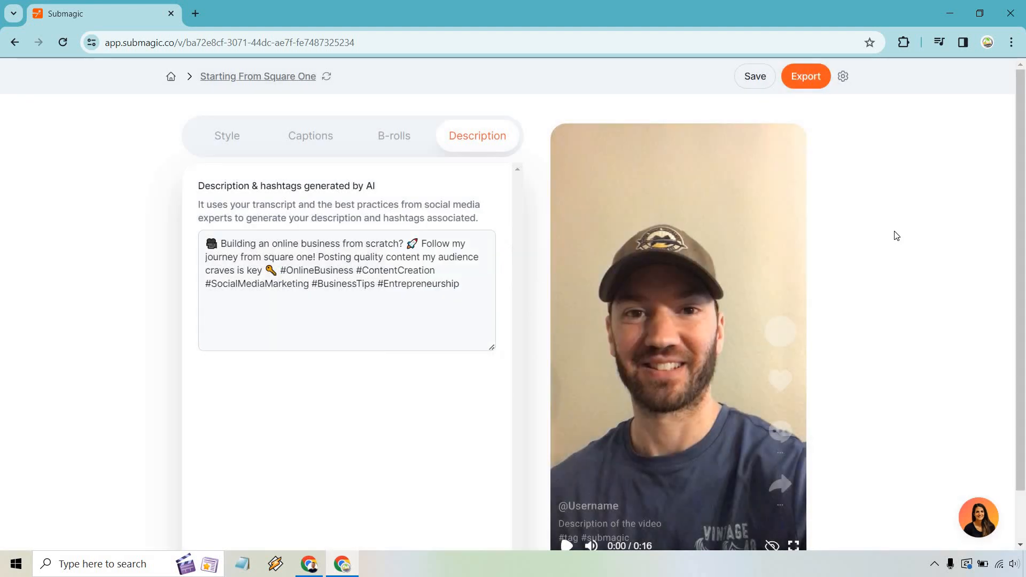